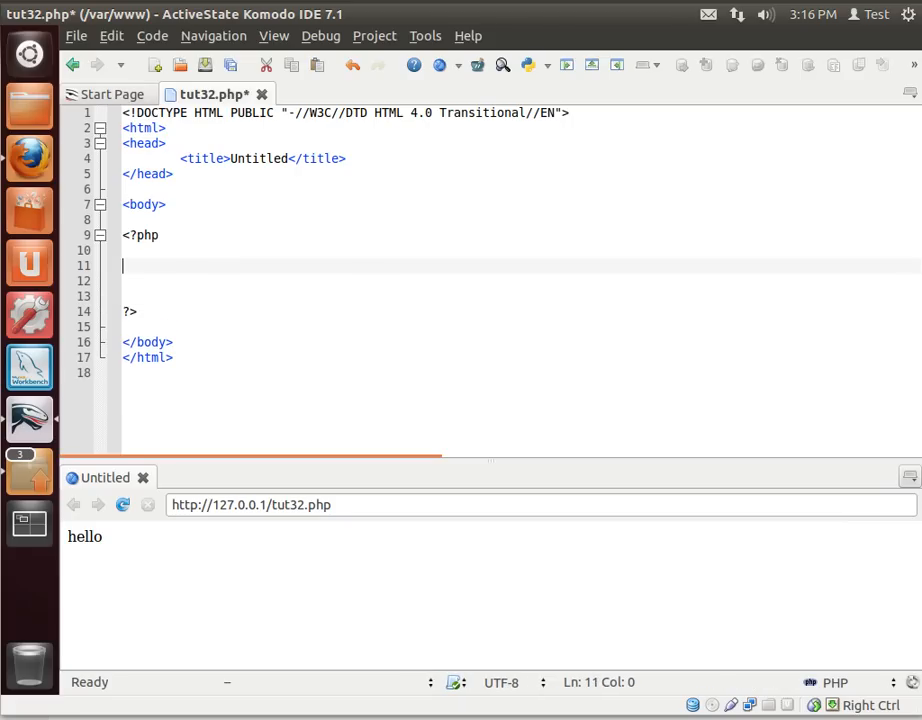
Declare class person with a public $name property set to an empty string.
text(class p)
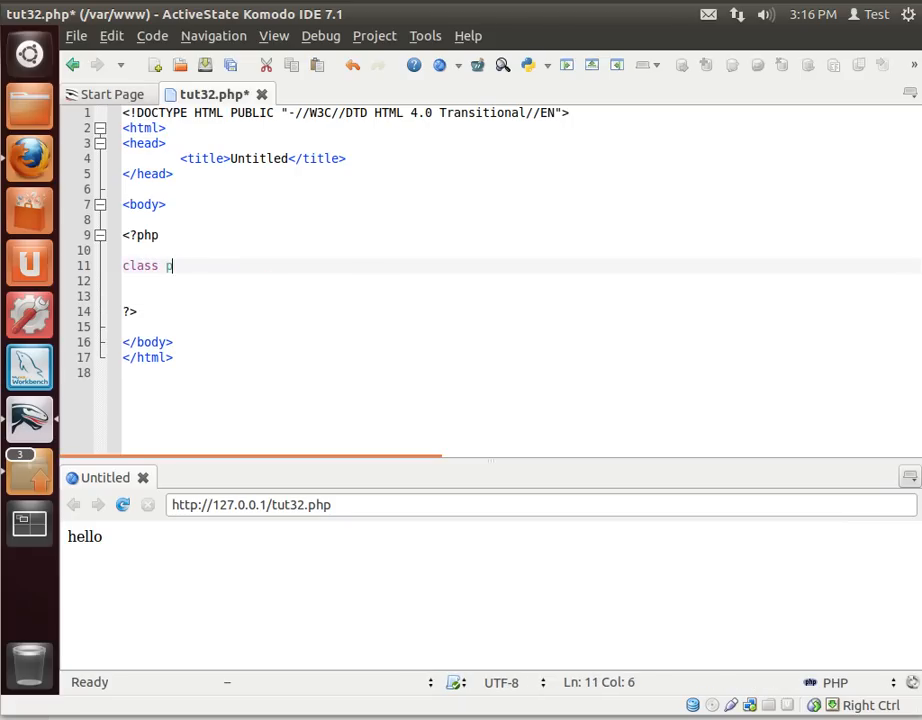
text(erson)
click(520, 280)
text({)
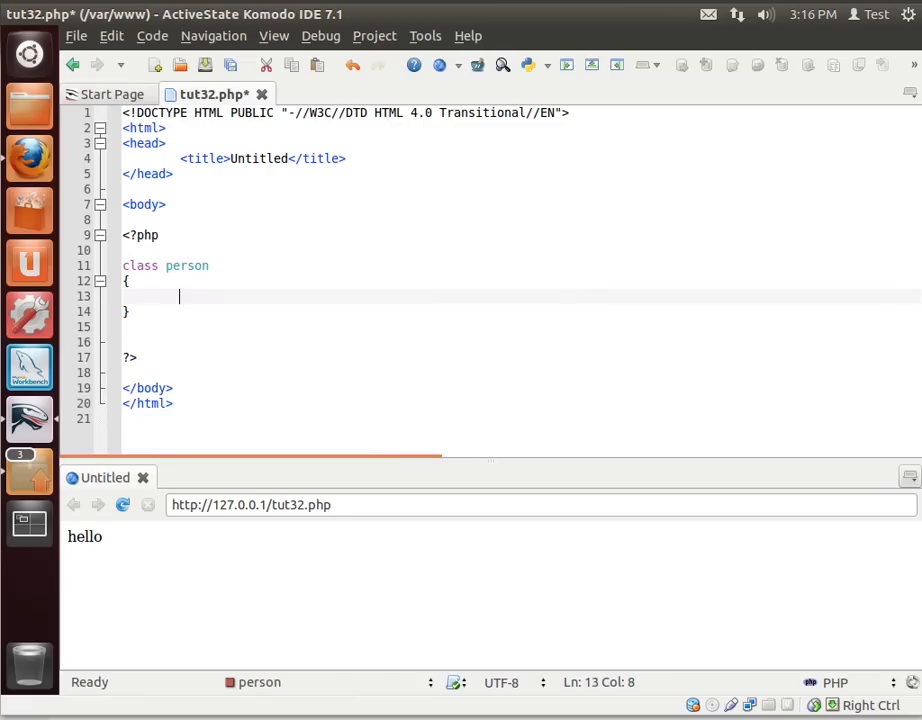
text(p)
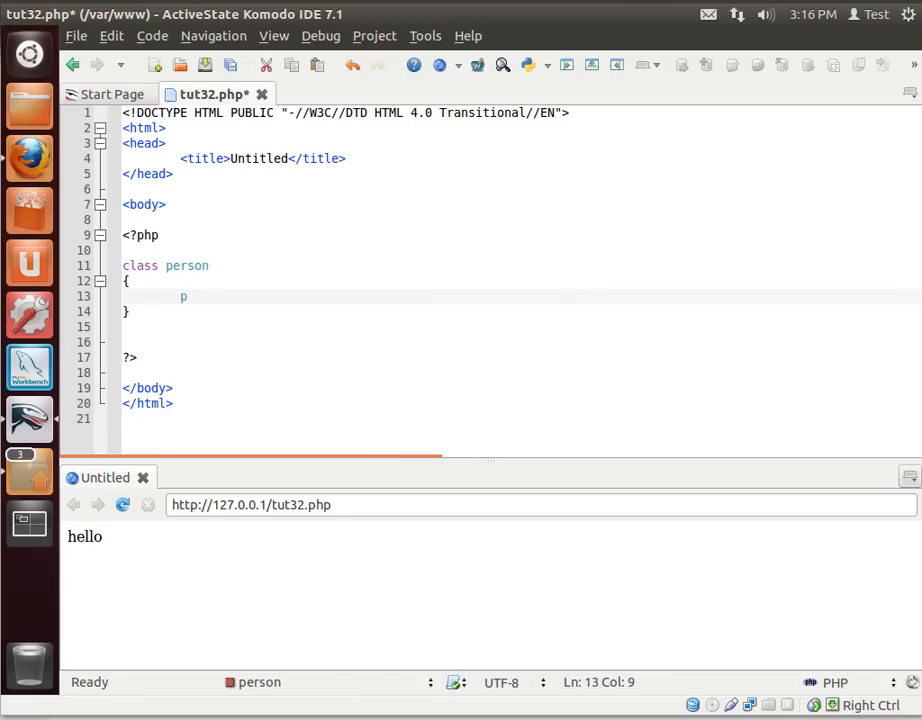
text(ub)
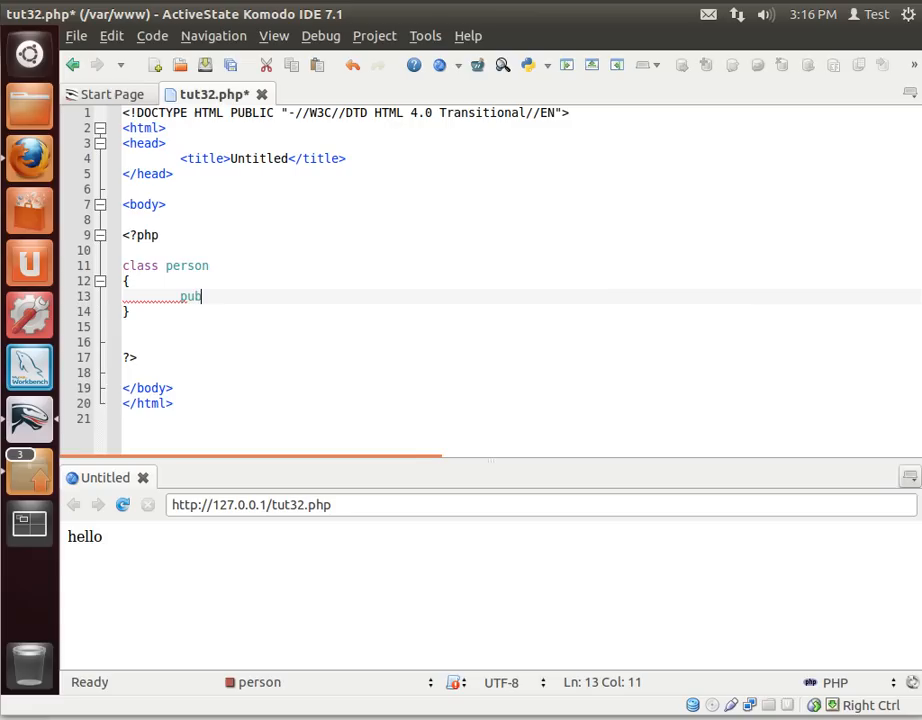
text(lic)
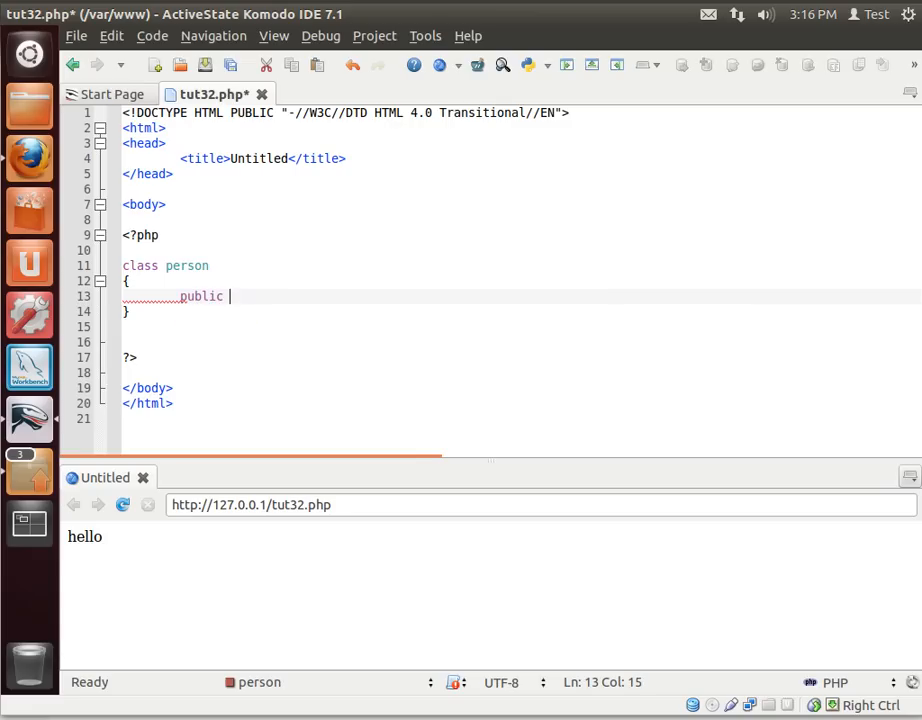
text($)
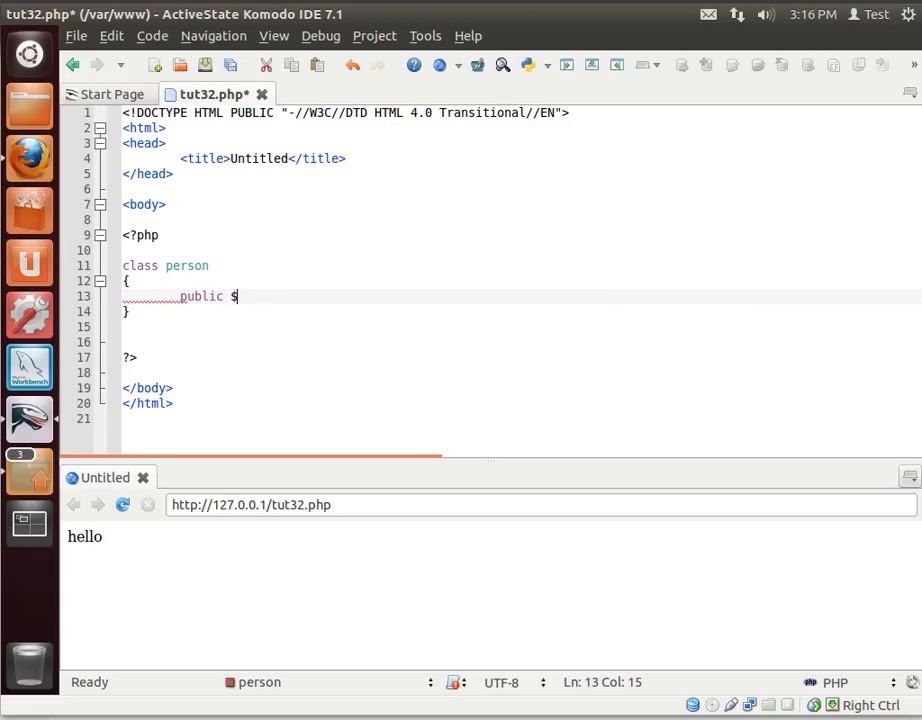
text(name = "";)
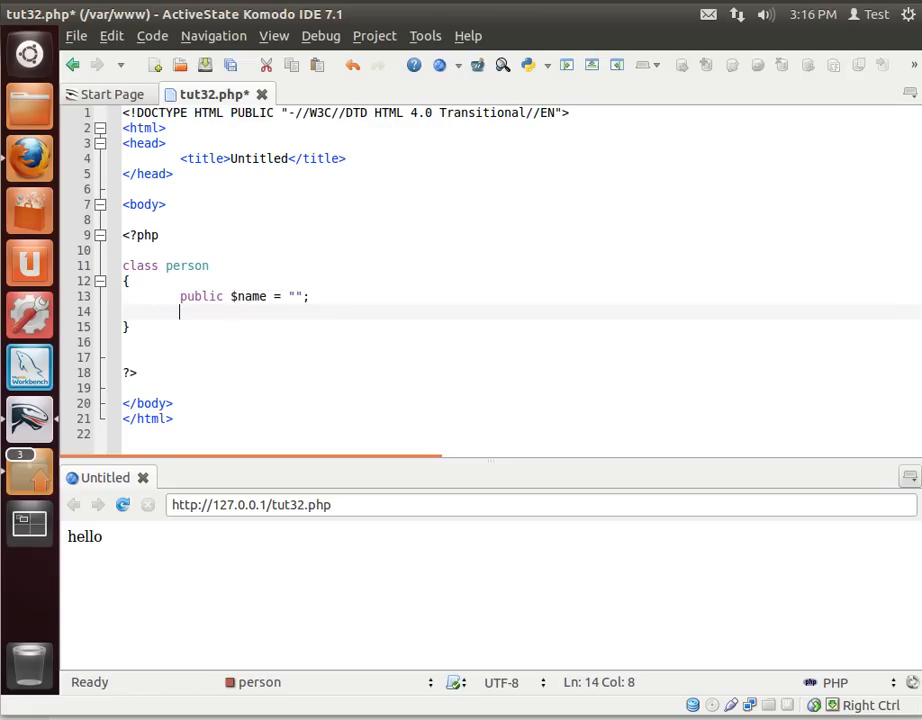
Add a public $age property set to 0.
text(public)
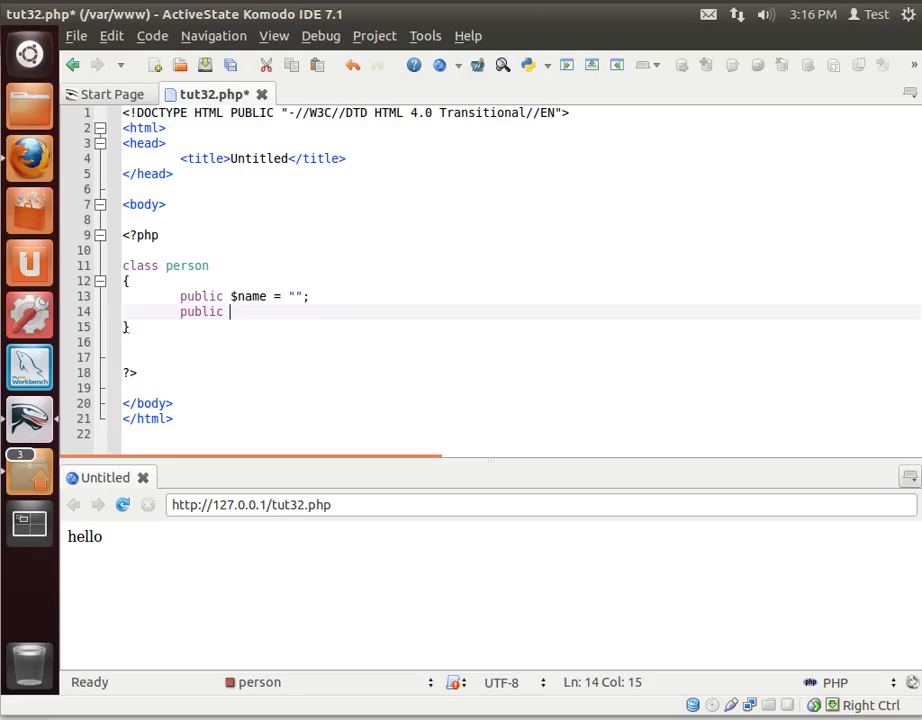
text(age = 0;)
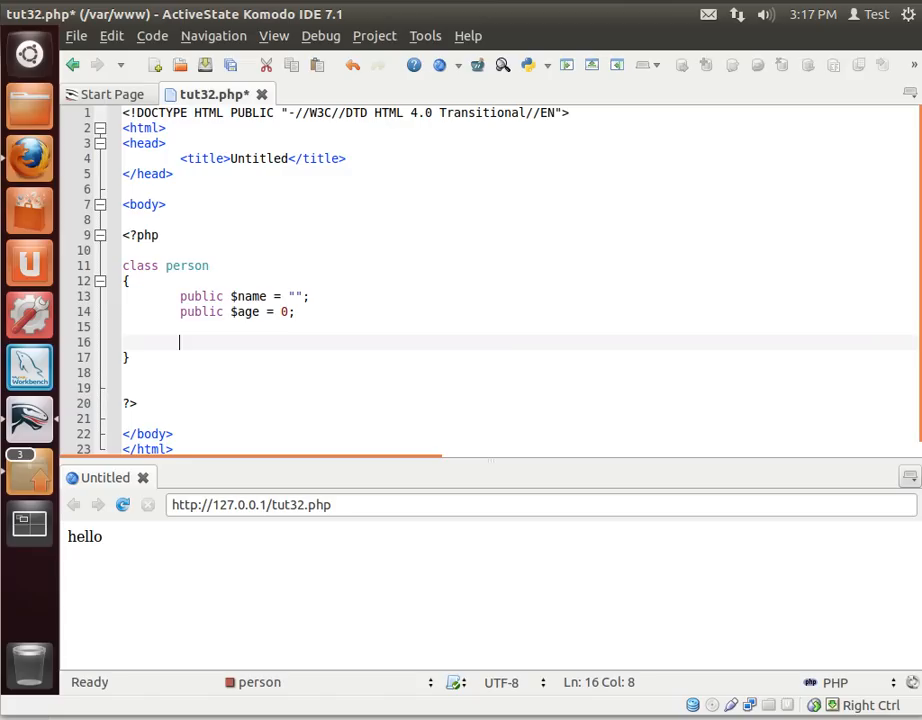
Add a public sayhello() method that echoes "hello", then supply its missing parentheses.
text(pub li)
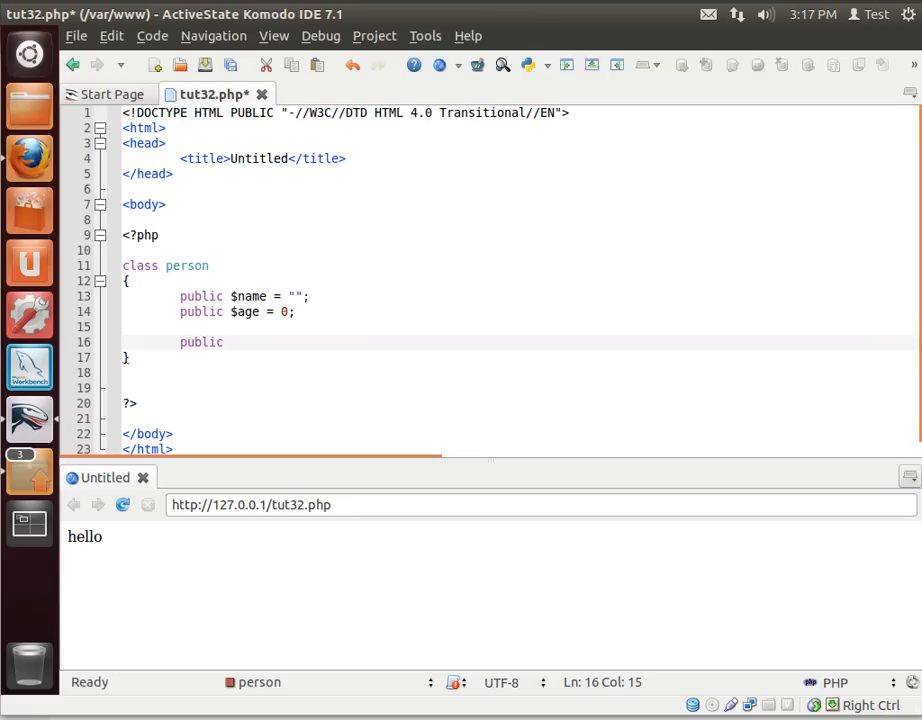
text(func)
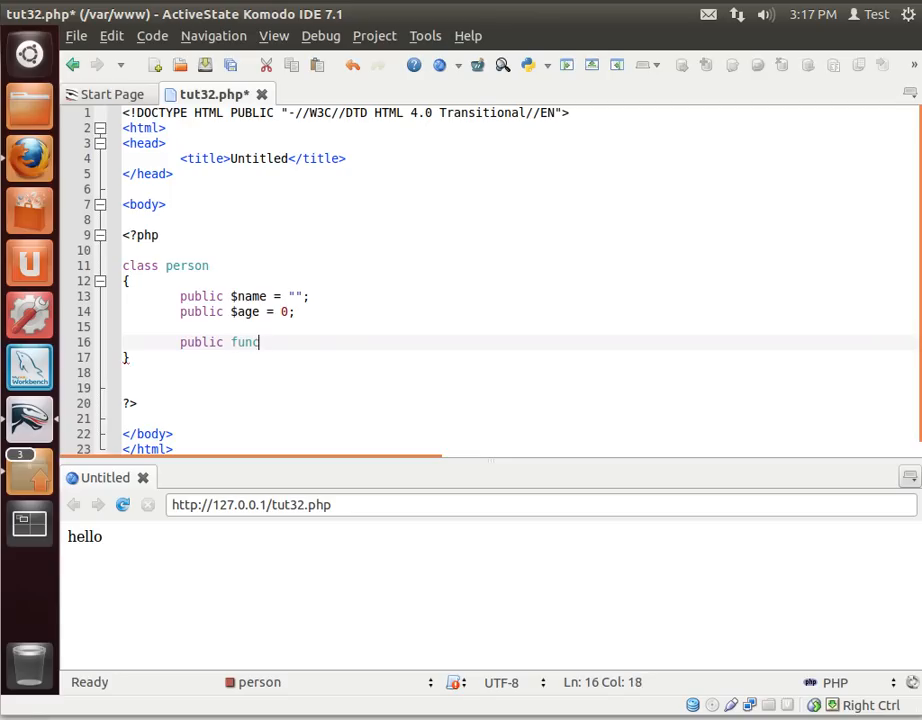
text(tion)
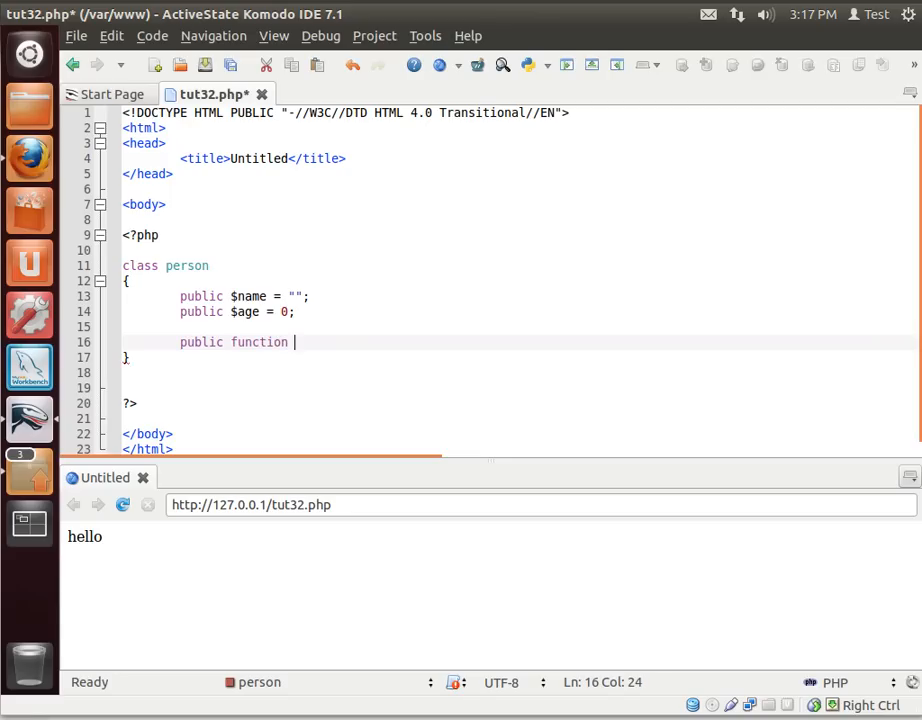
text(sayhello)
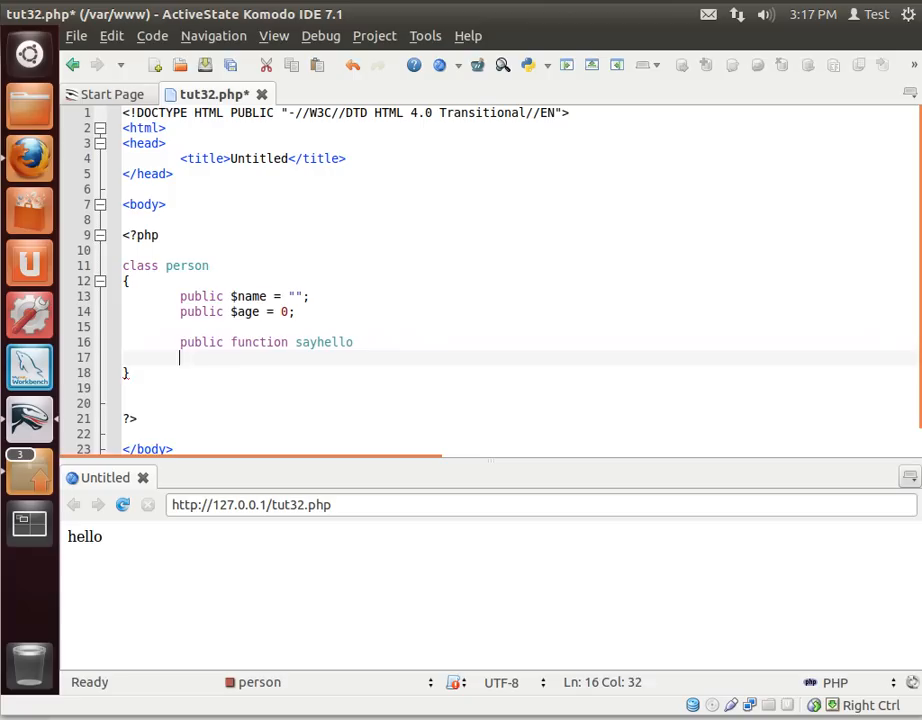
text({)
text(echo ")
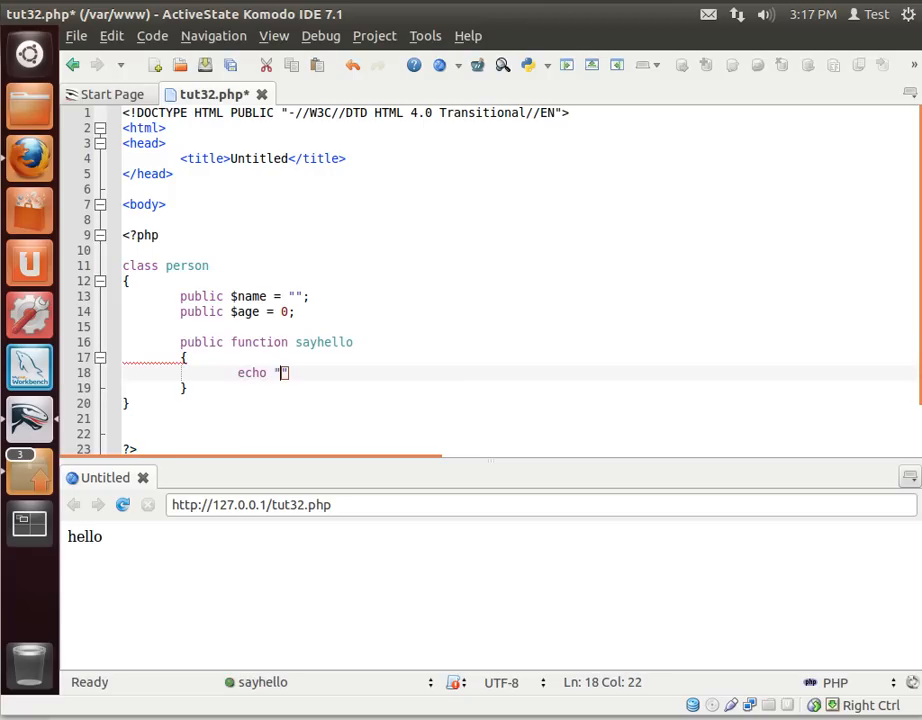
text(hello)
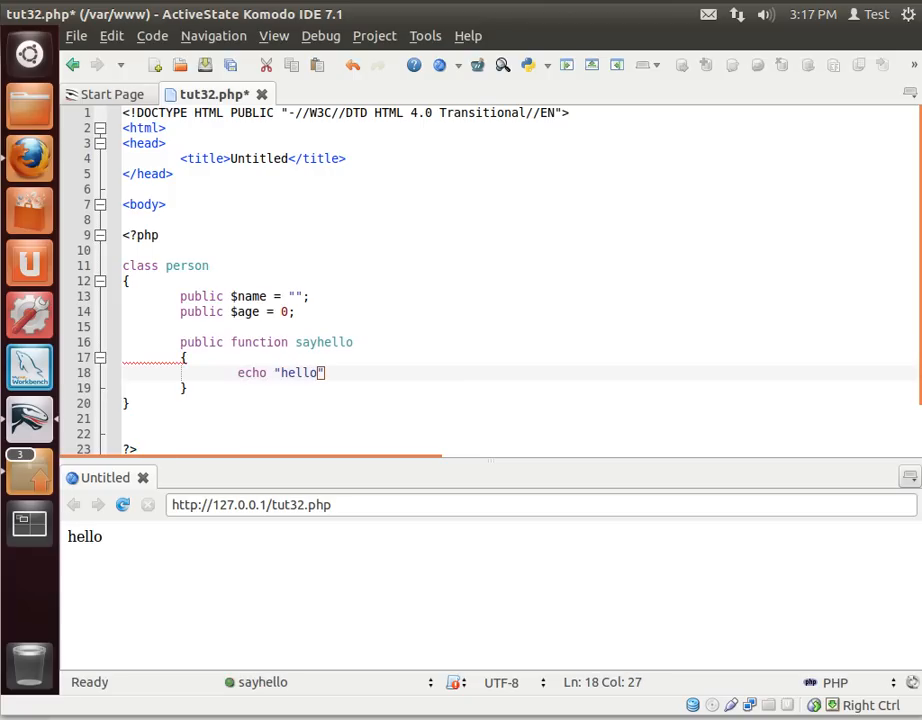
text(";)
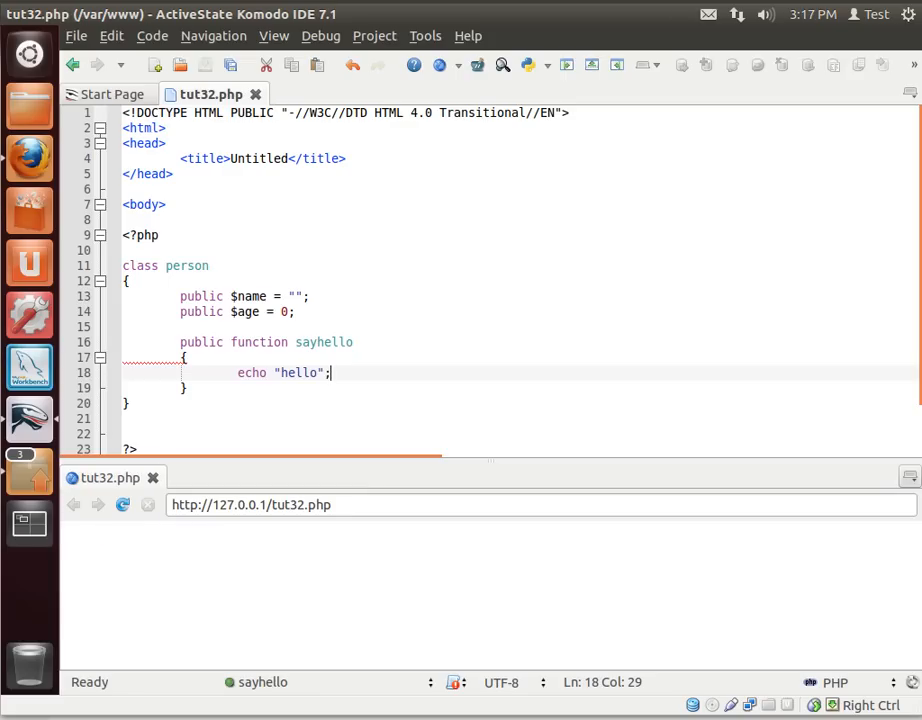
click(356, 342)
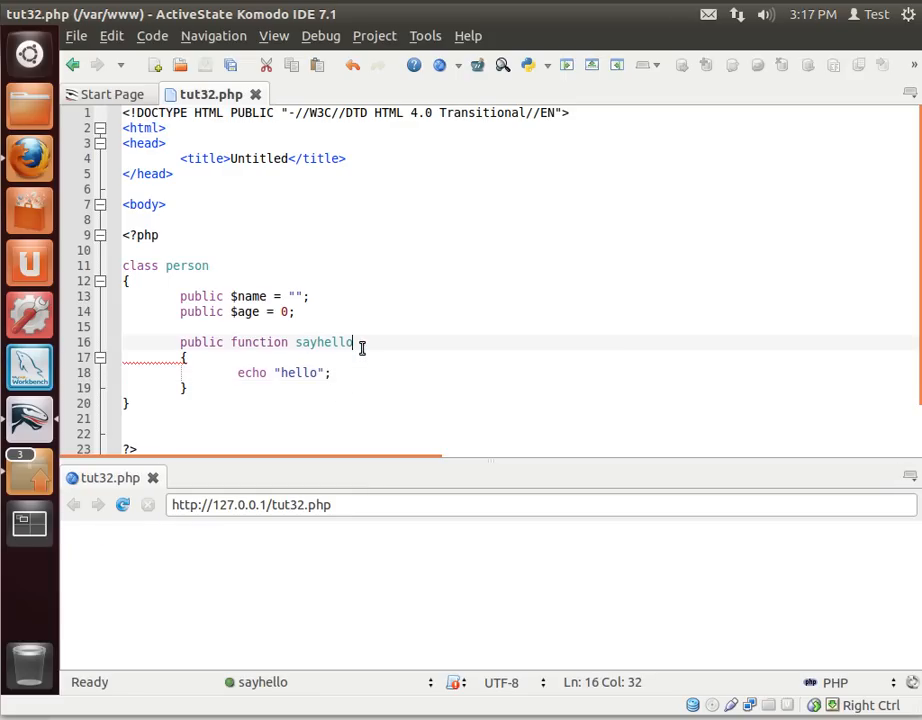
text(())
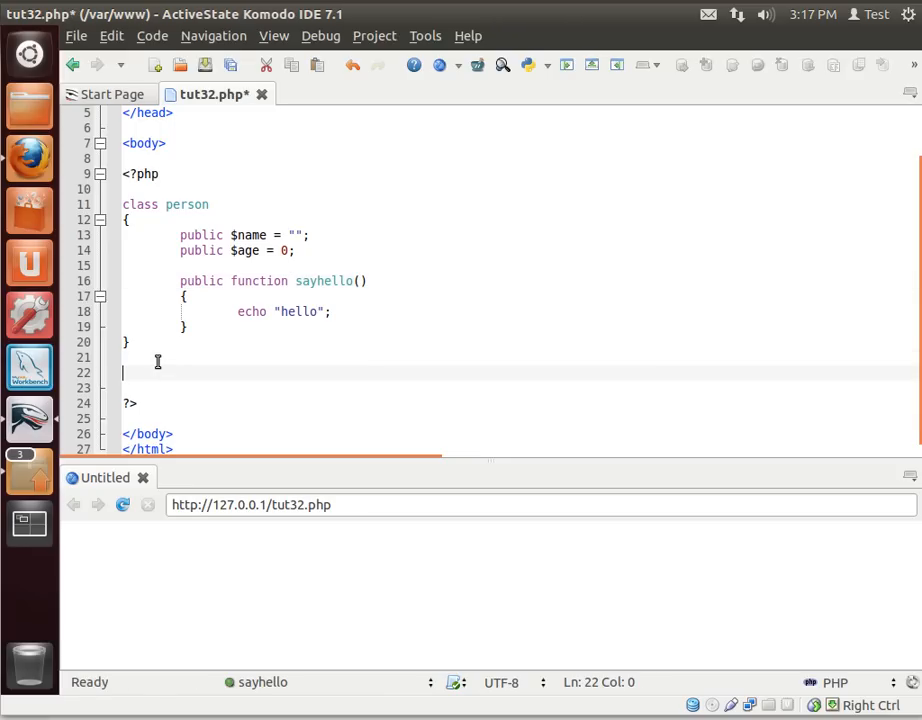
mouse_move(172, 370)
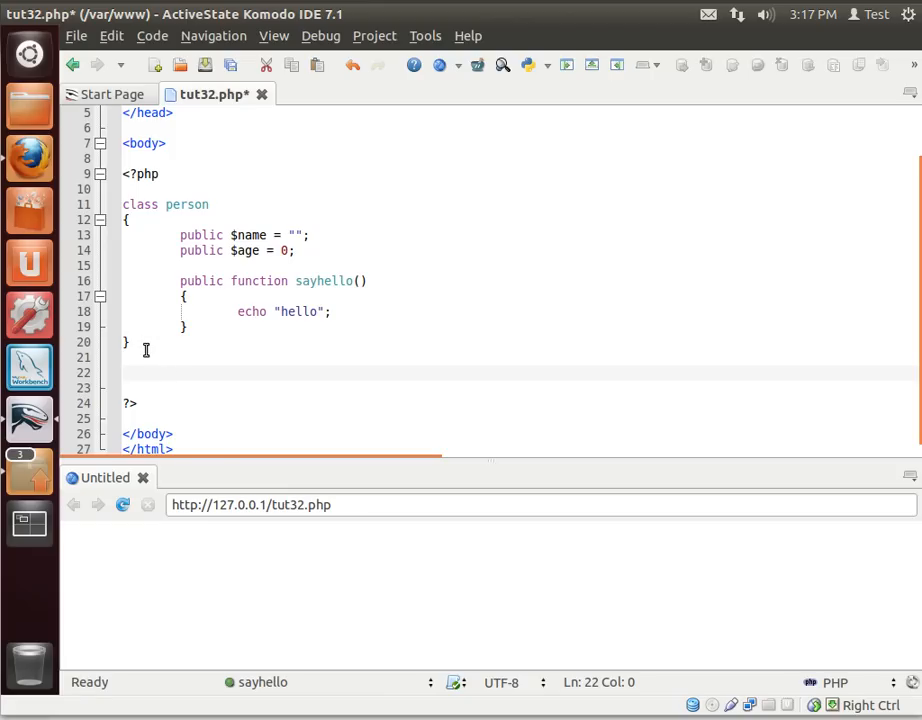
Review the person class body, highlighting public and $age, and settle on the empty line below it.
click(200, 370)
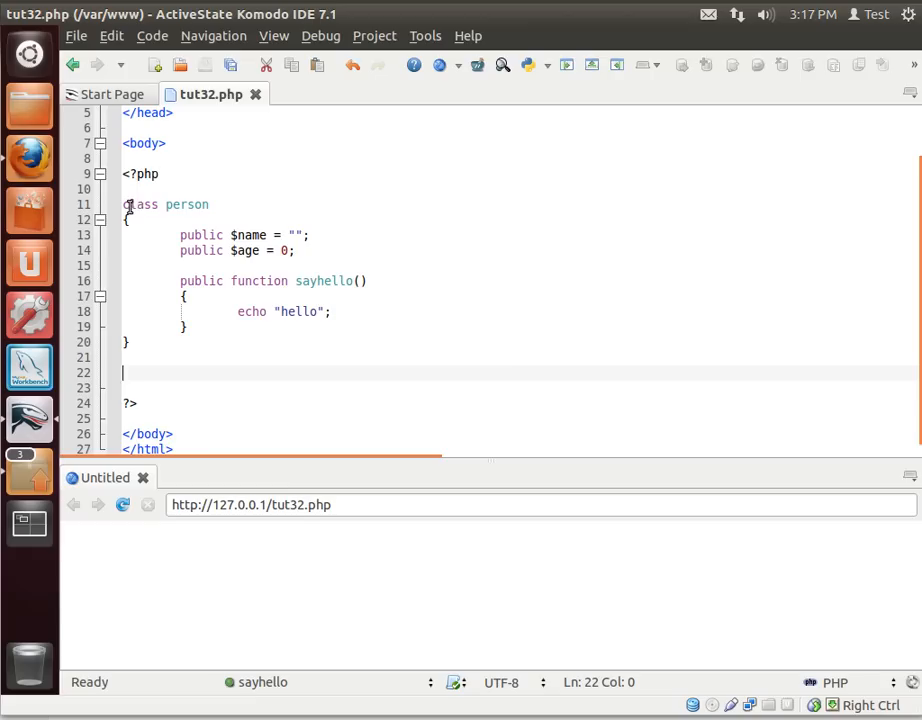
mouse_move(140, 204)
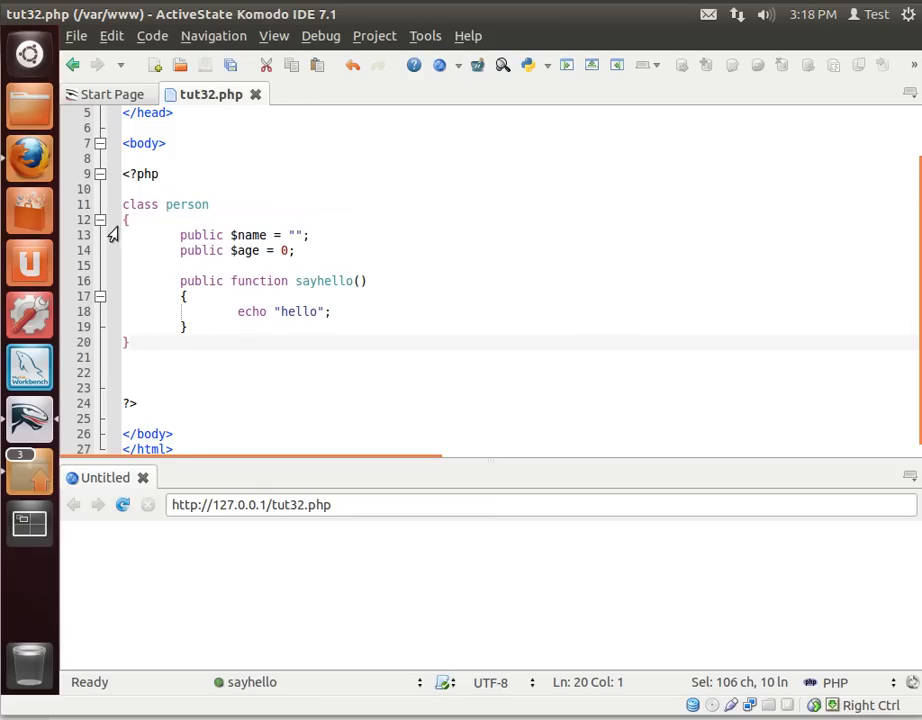
drag(124, 218, 180, 338)
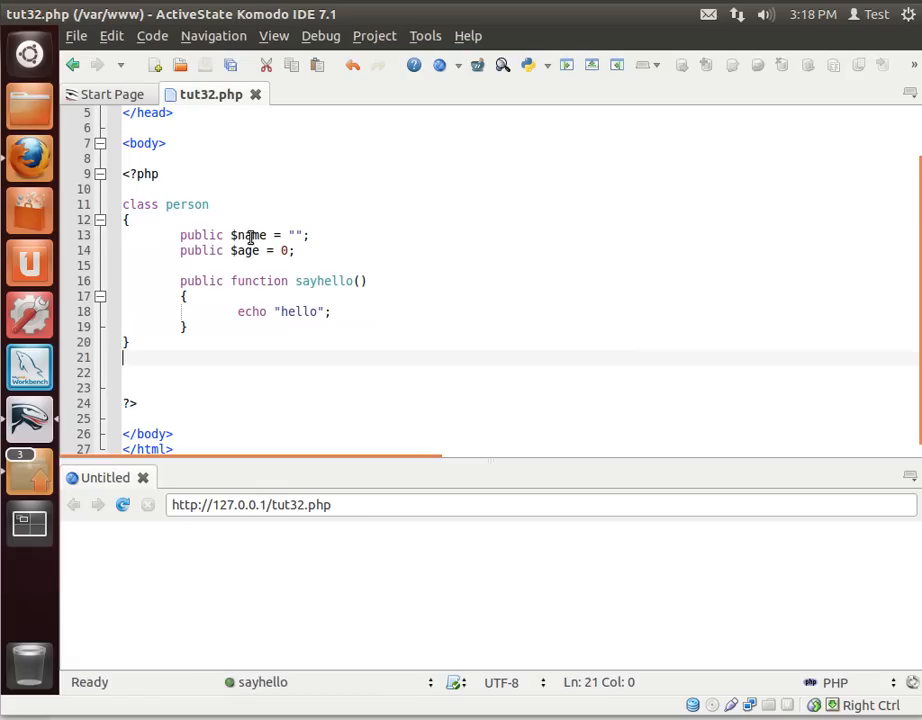
double_click(244, 250)
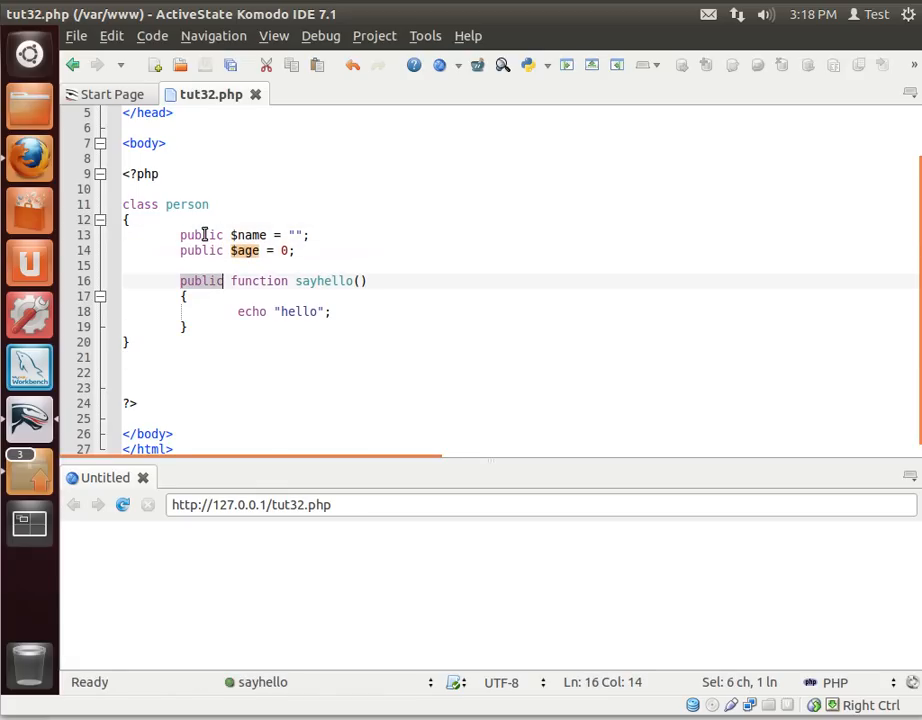
click(200, 236)
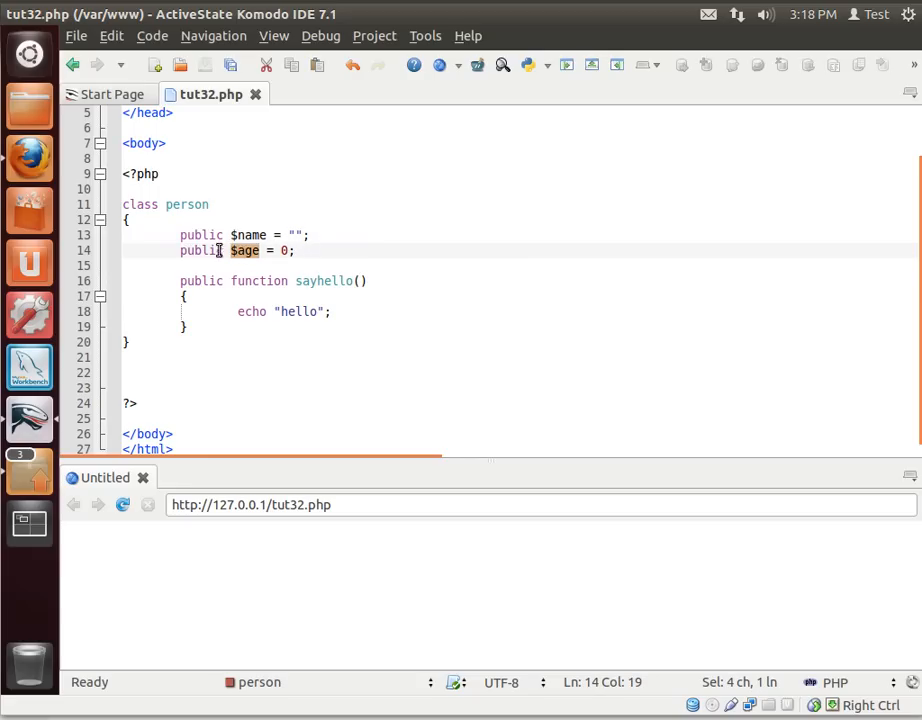
double_click(244, 250)
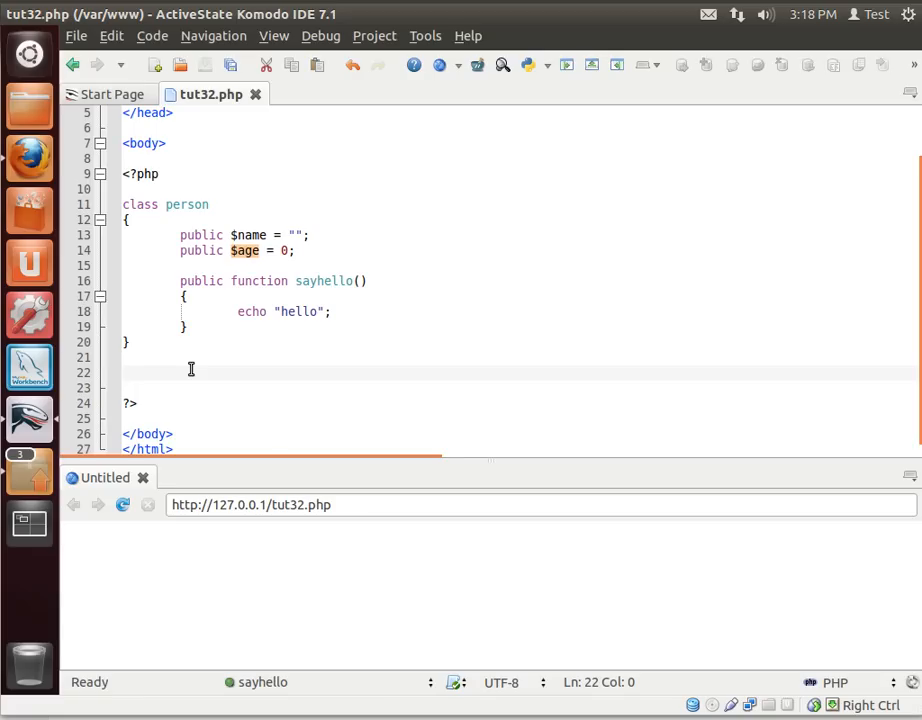
click(124, 368)
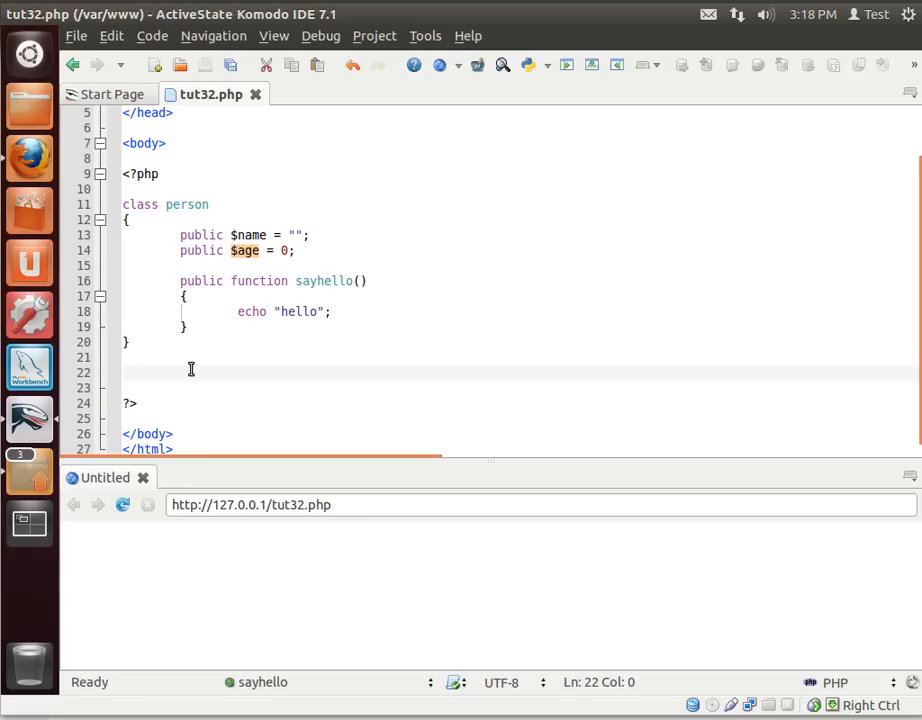
click(124, 370)
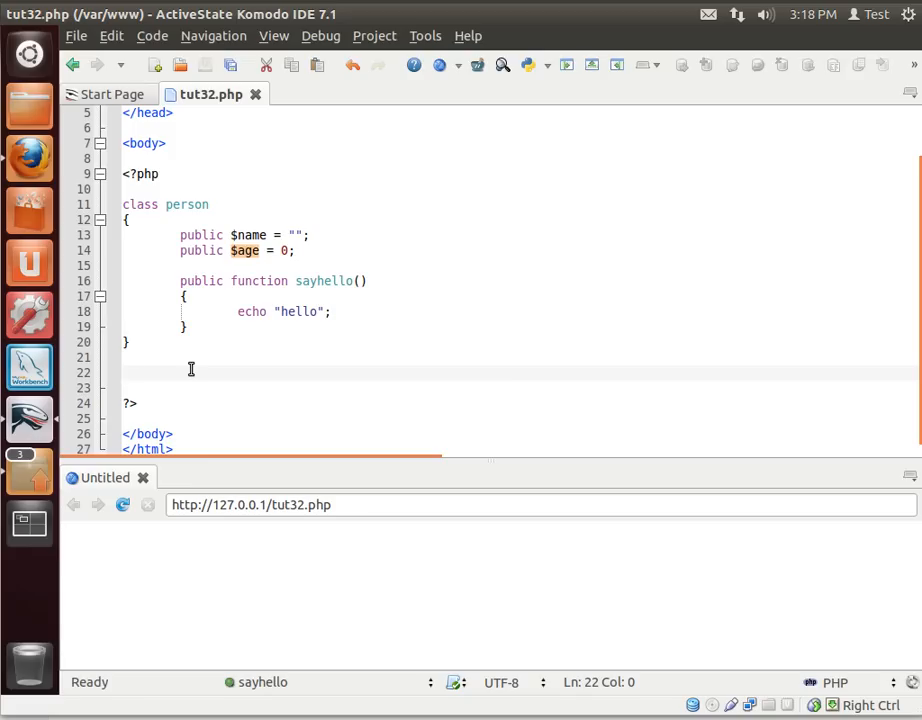
Create a person instance with $e1 = new person;.
text($)
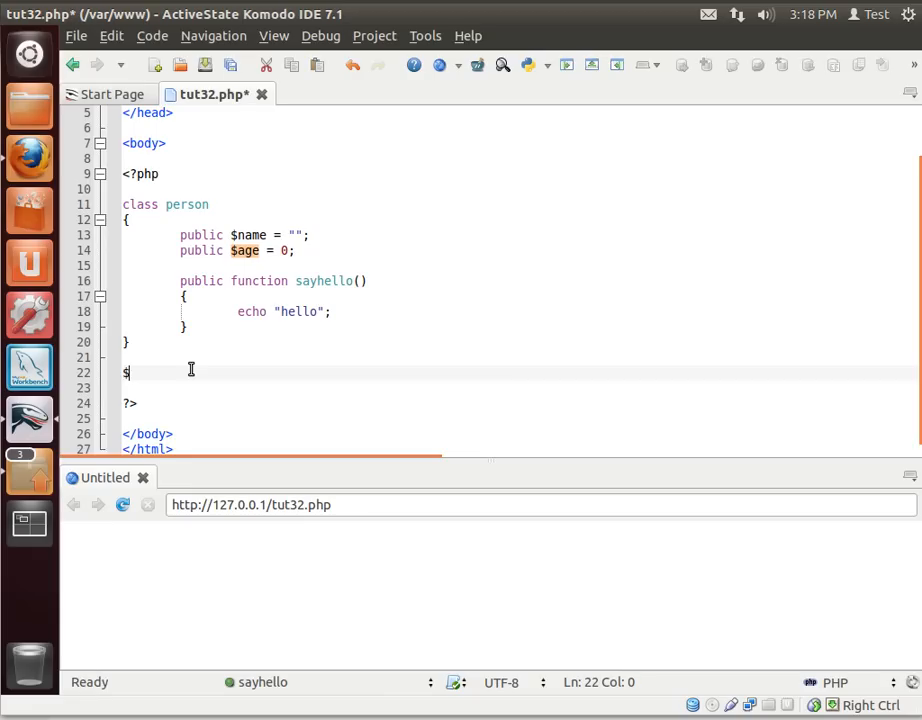
text(e1 = n)
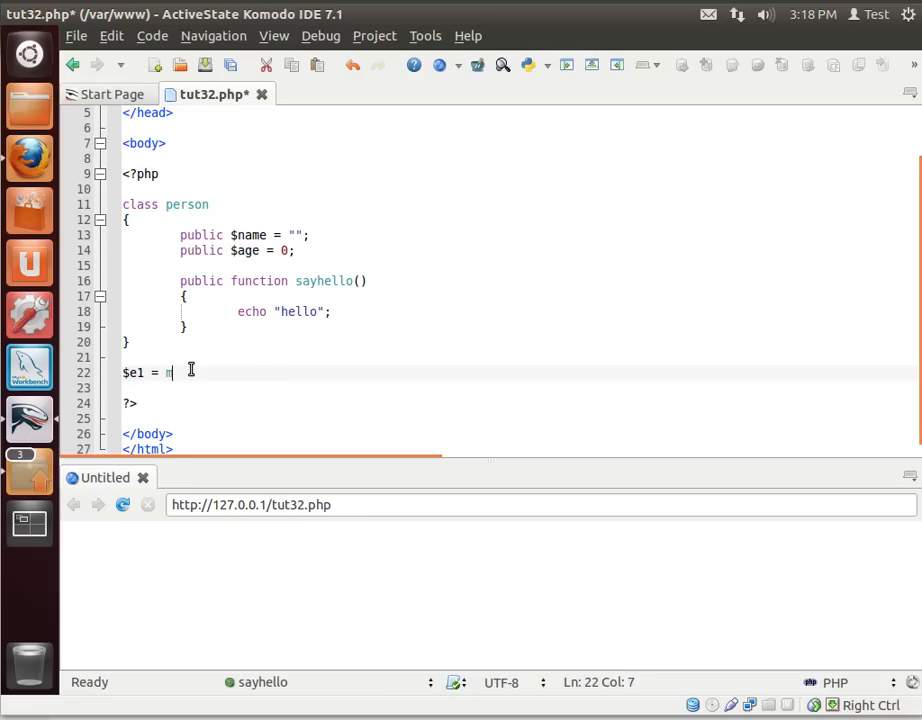
text(new)
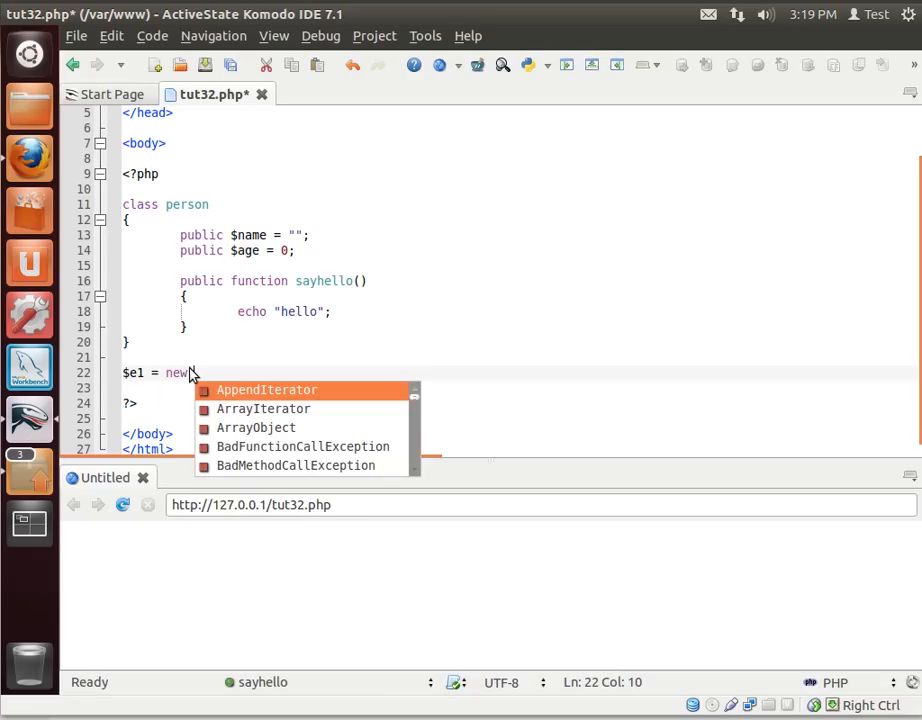
text(person;)
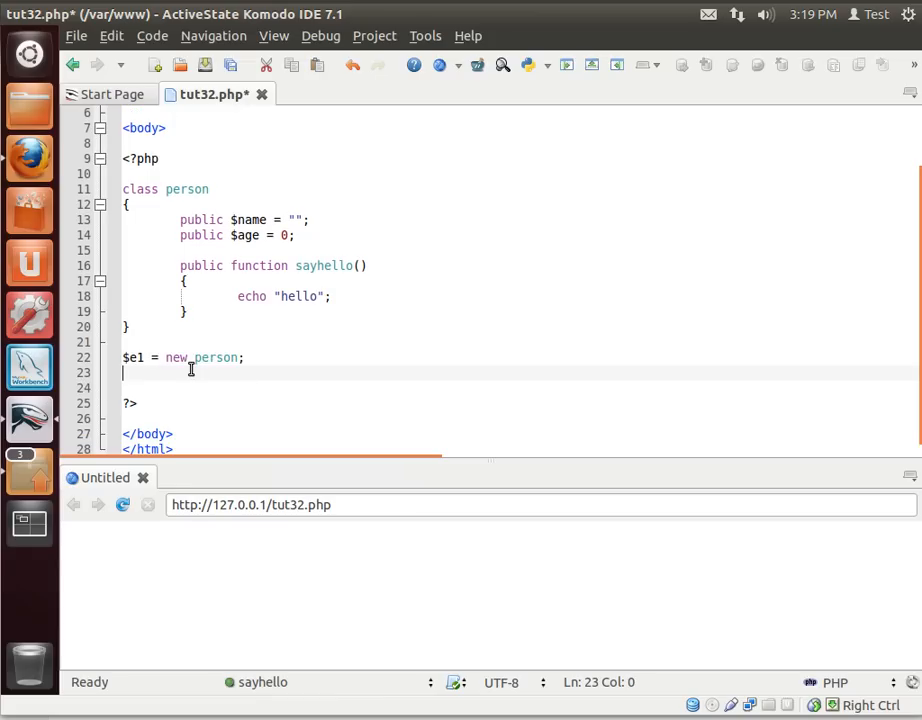
Start a $e1-> line and browse the autocomplete member suggestions toward sayhello.
text($e)
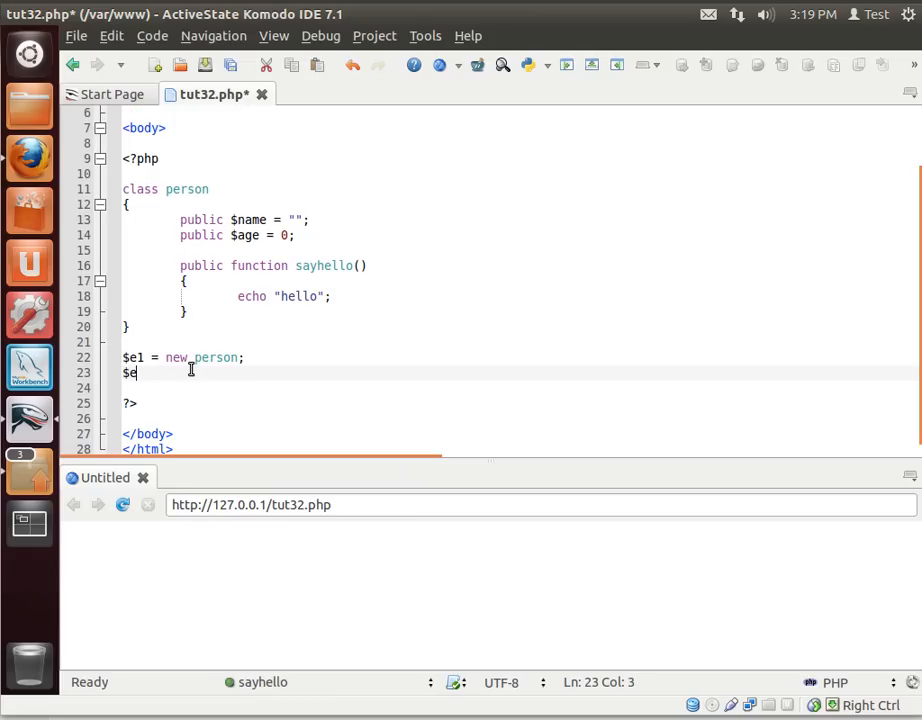
text(->)
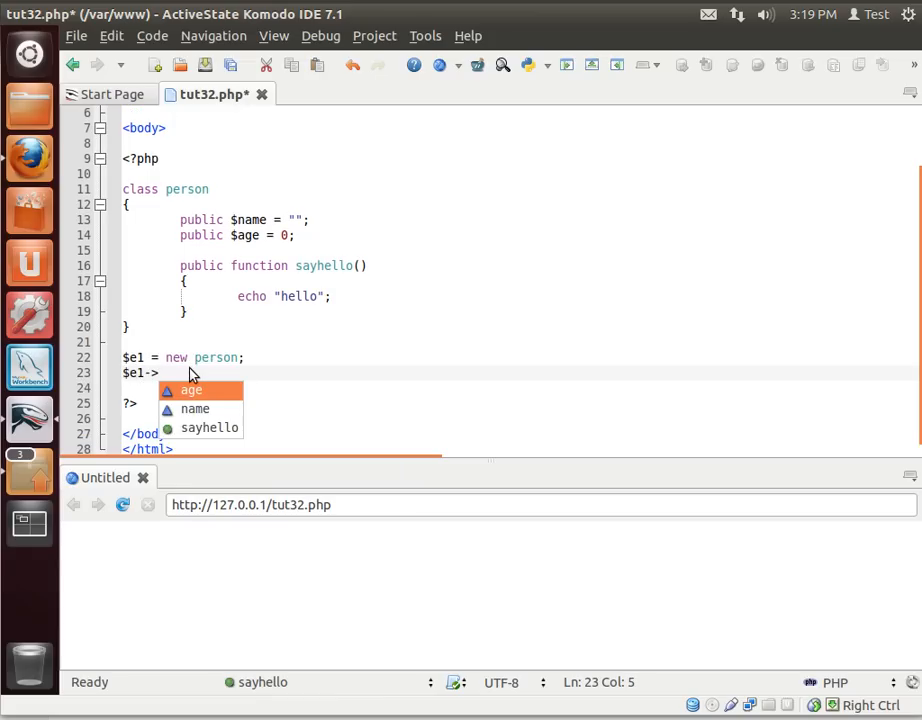
key(Down)
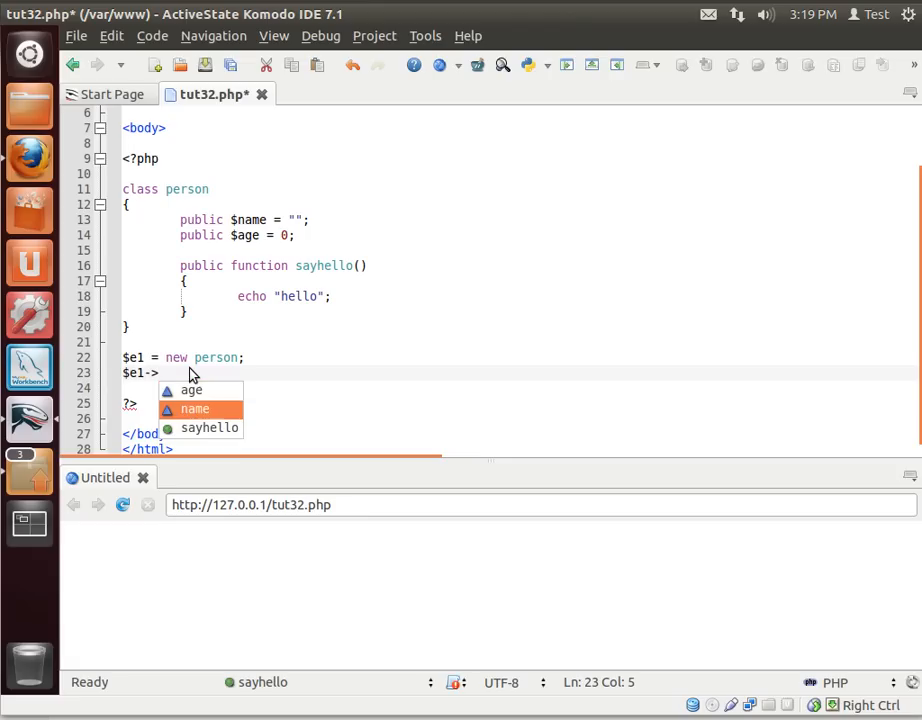
key(Down)
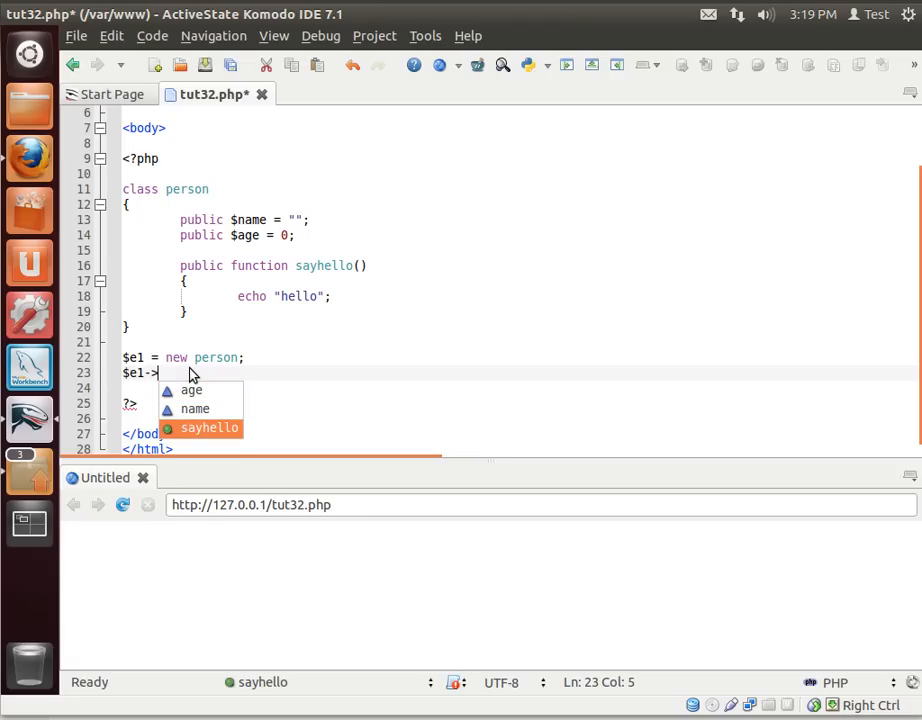
Assign $e1->name = "Bryan" via the name suggestion.
key(Up)
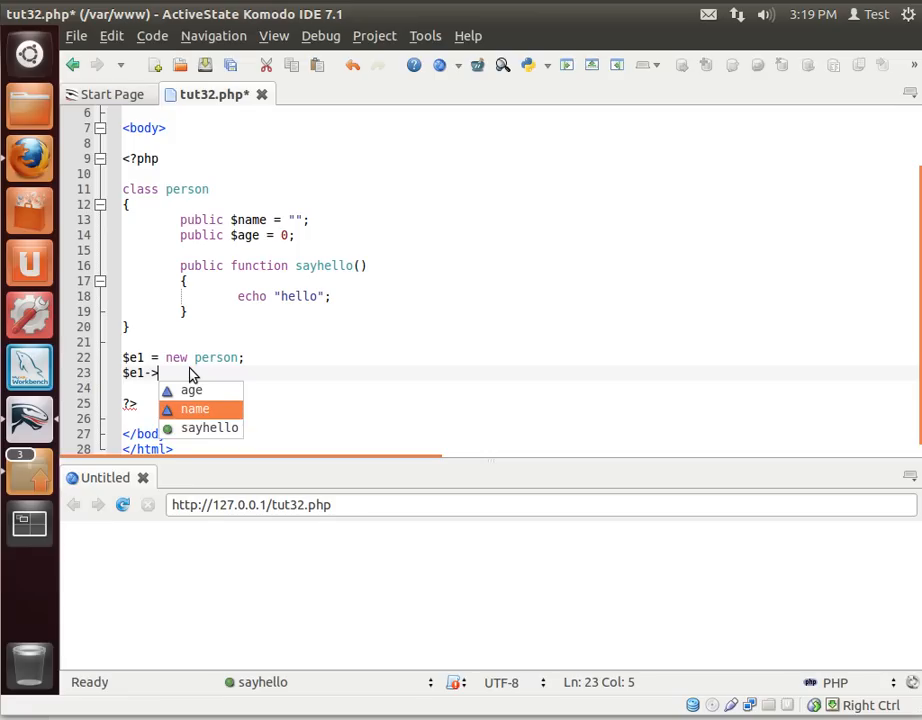
text(name = "")
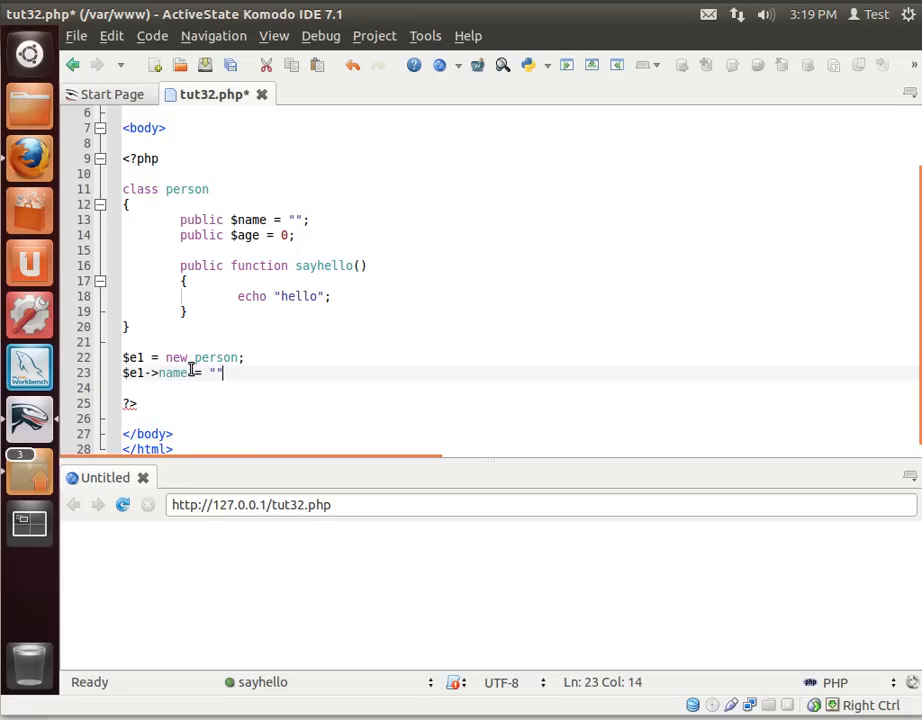
text(;)
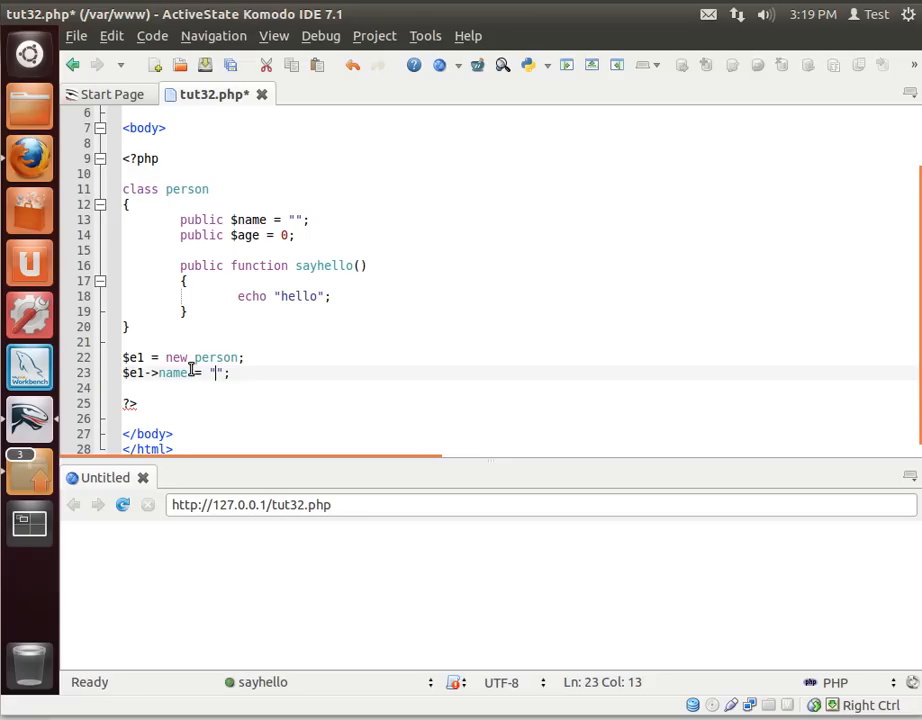
text(Bryan)
click(518, 388)
text($e1)
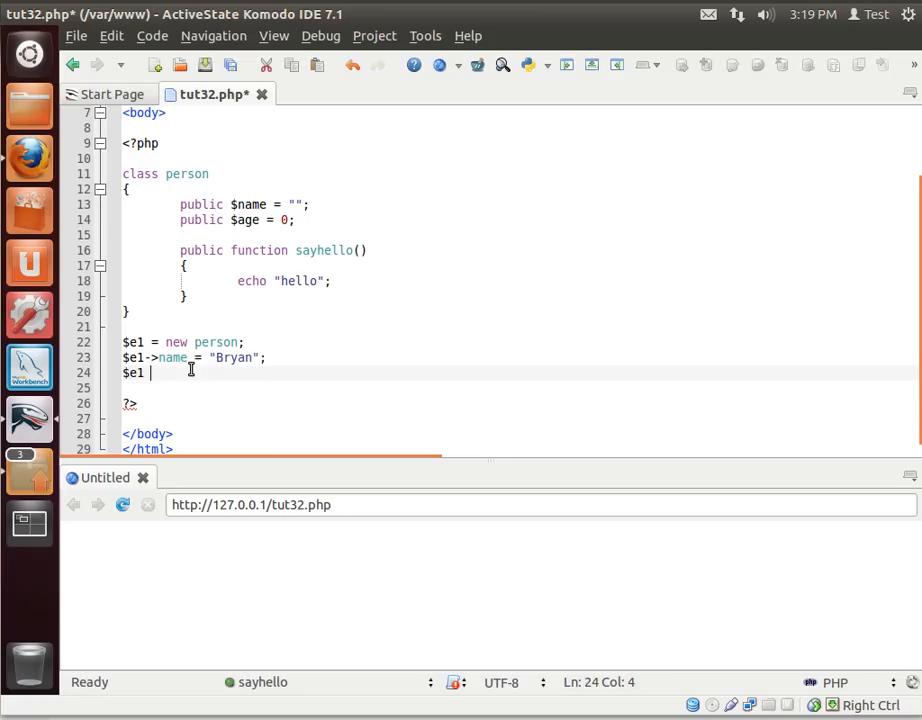
Assign $e1->age = 38 on the next line.
text(->age)
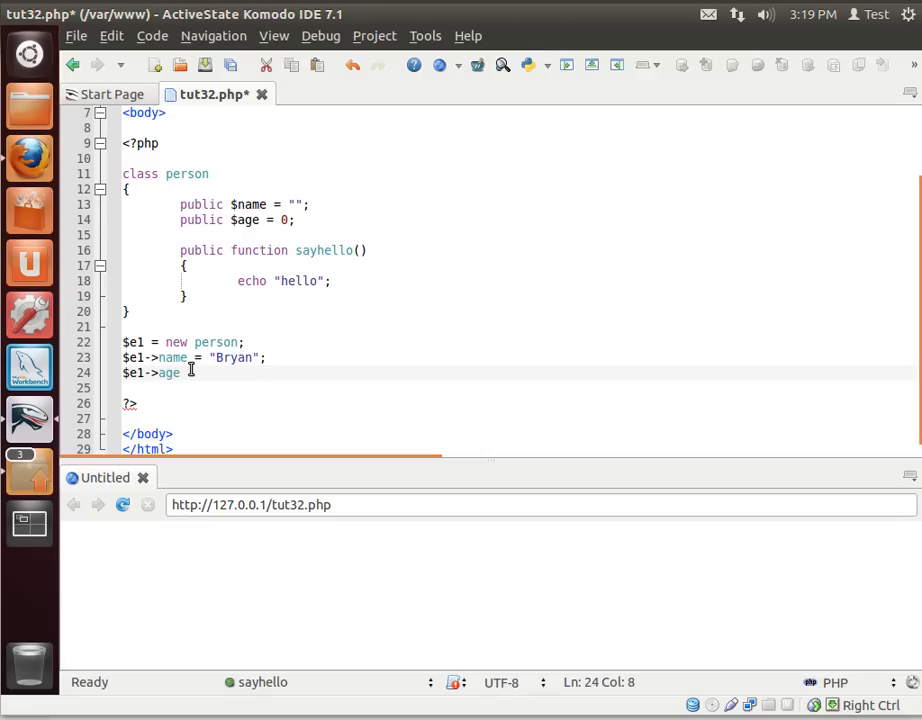
text(=)
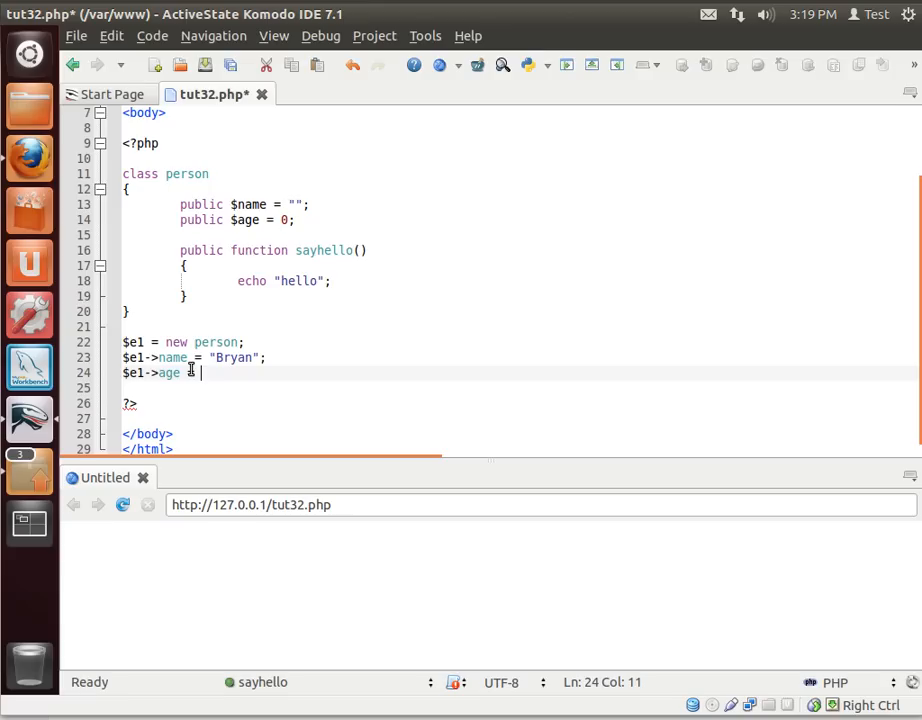
text(38)
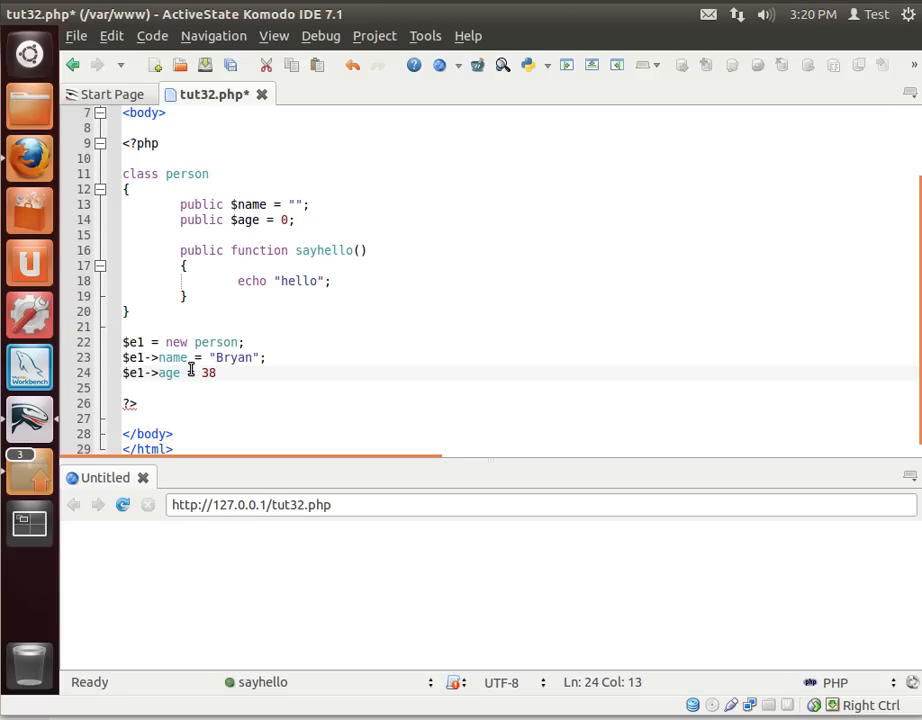
key(Return)
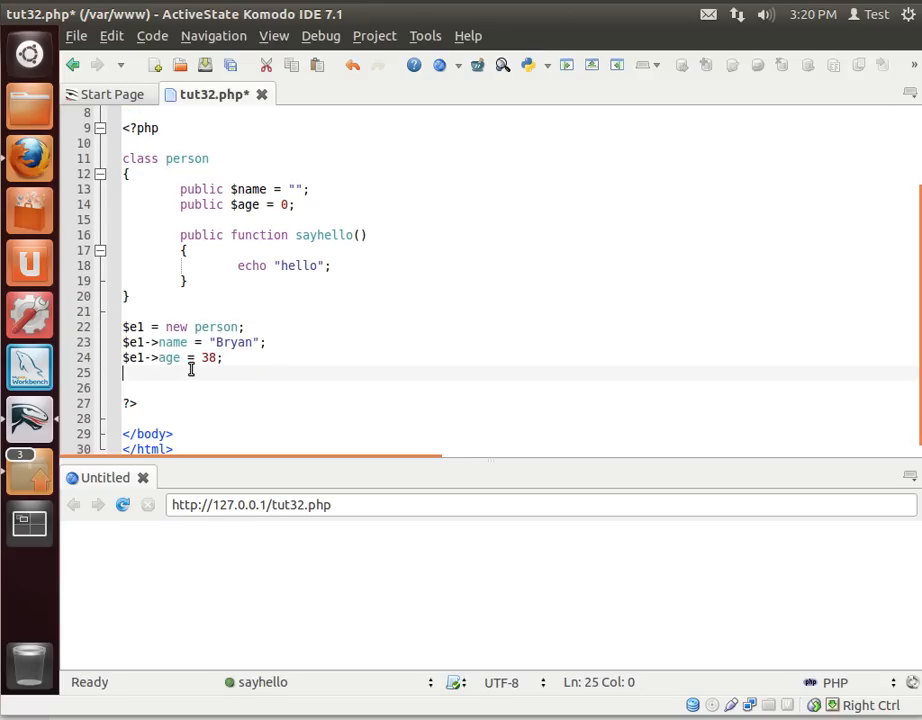
Call $e1->sayhello(); so the preview prints hello.
text($el)
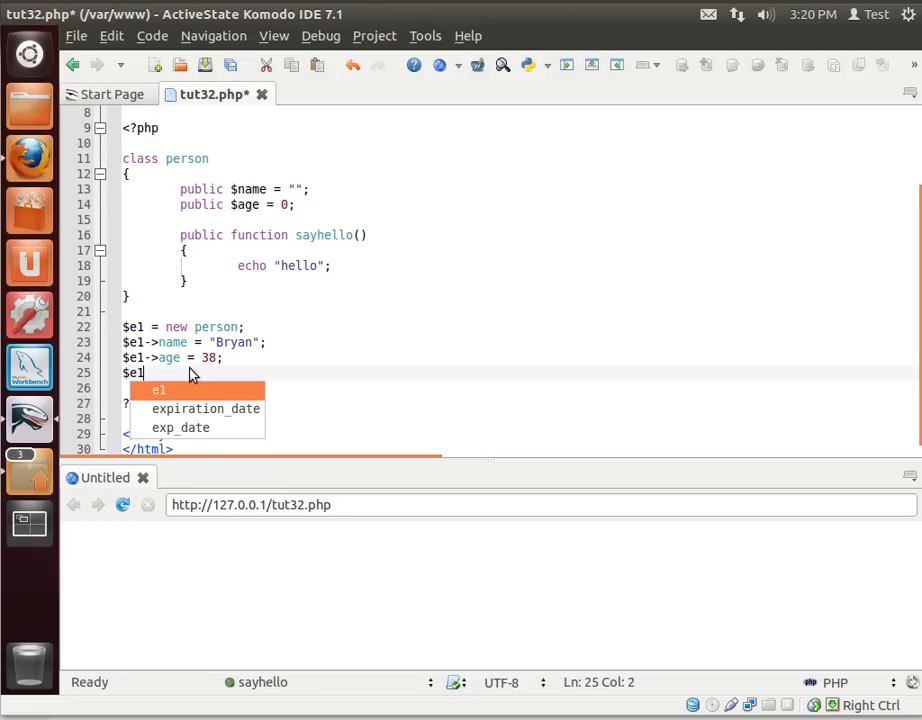
text(->)
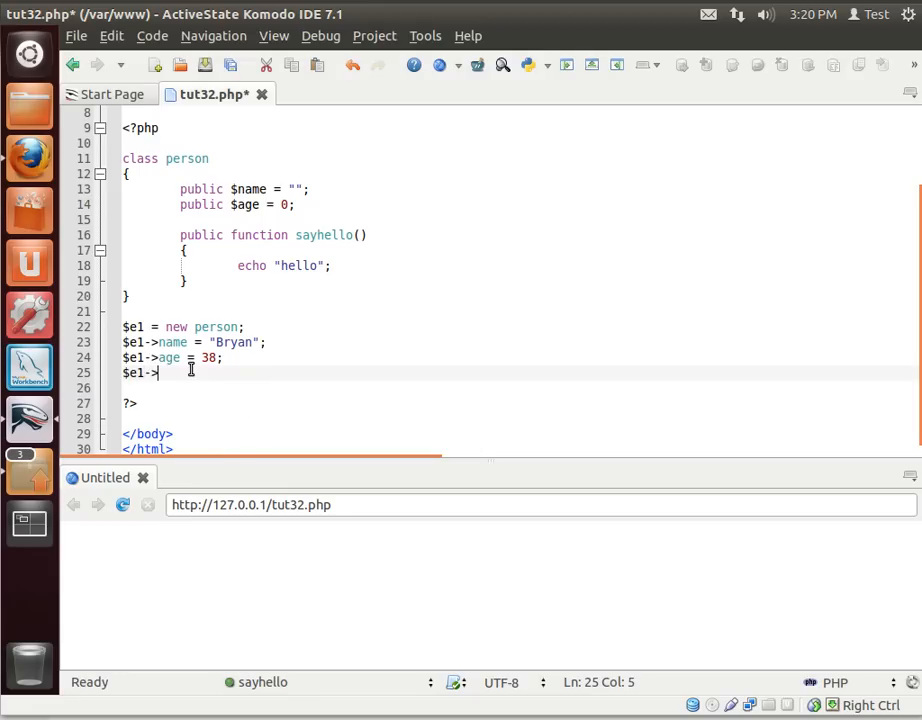
text(->)
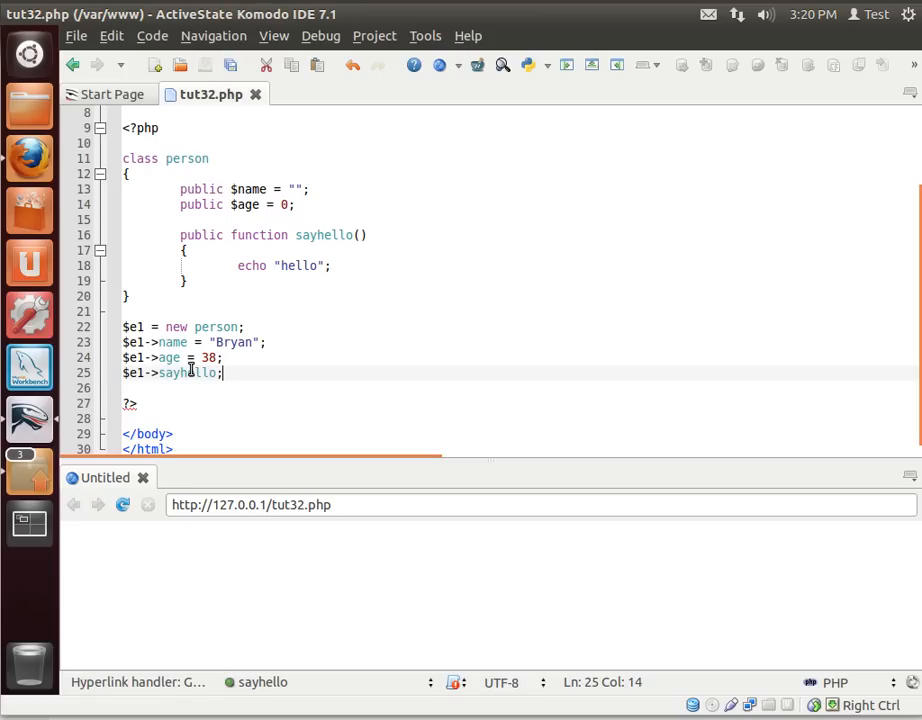
text(())
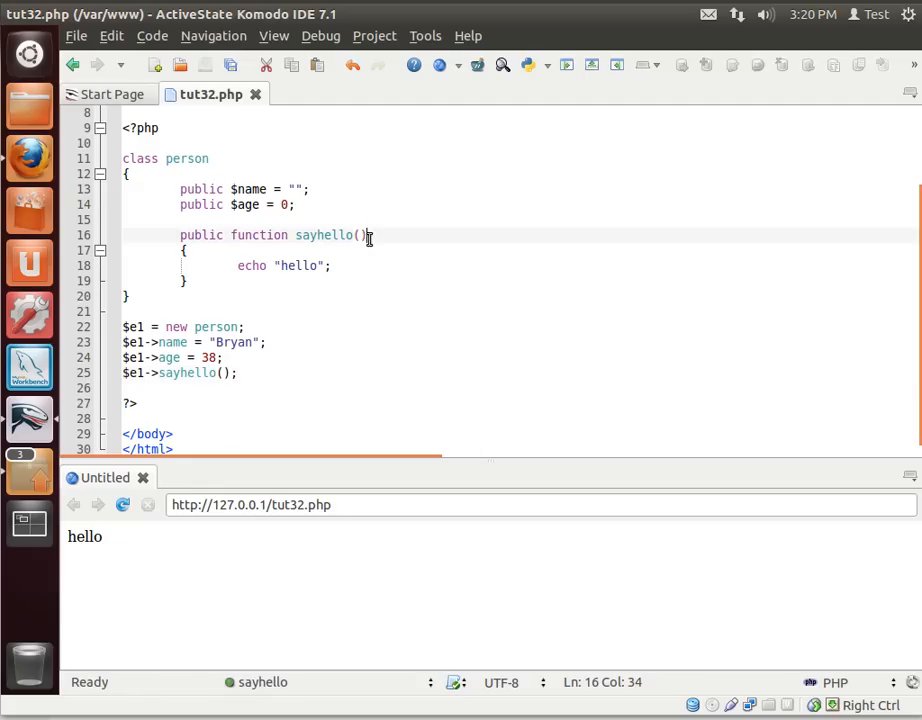
click(228, 358)
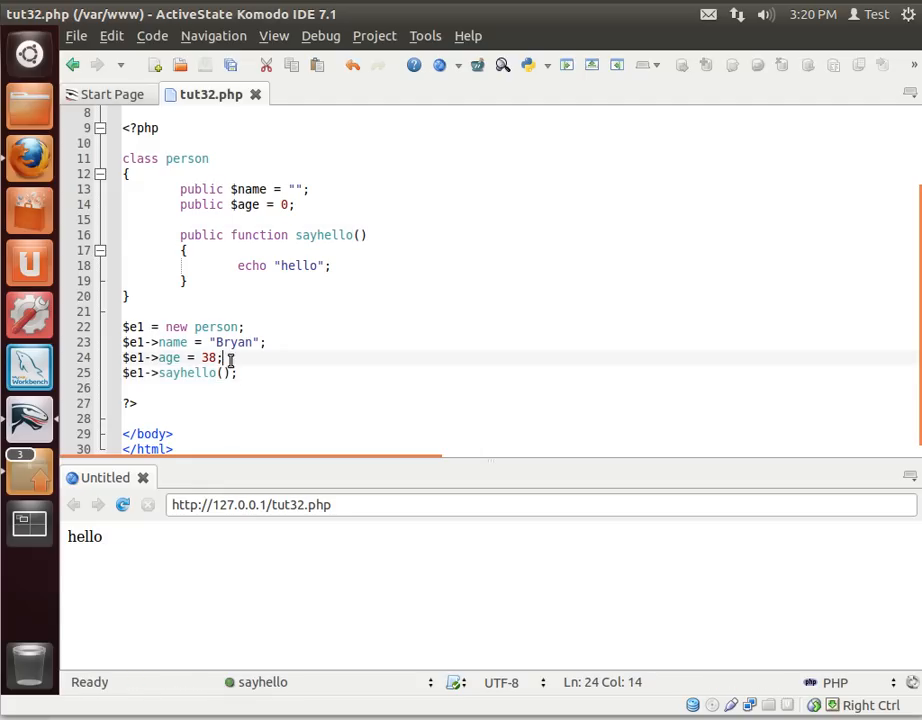
click(190, 342)
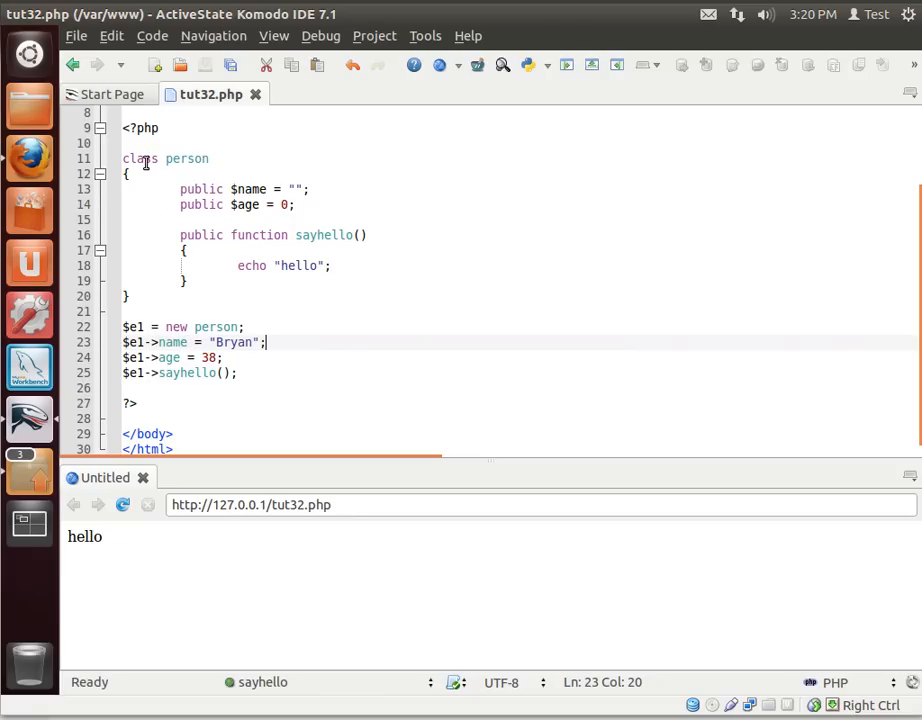
double_click(140, 160)
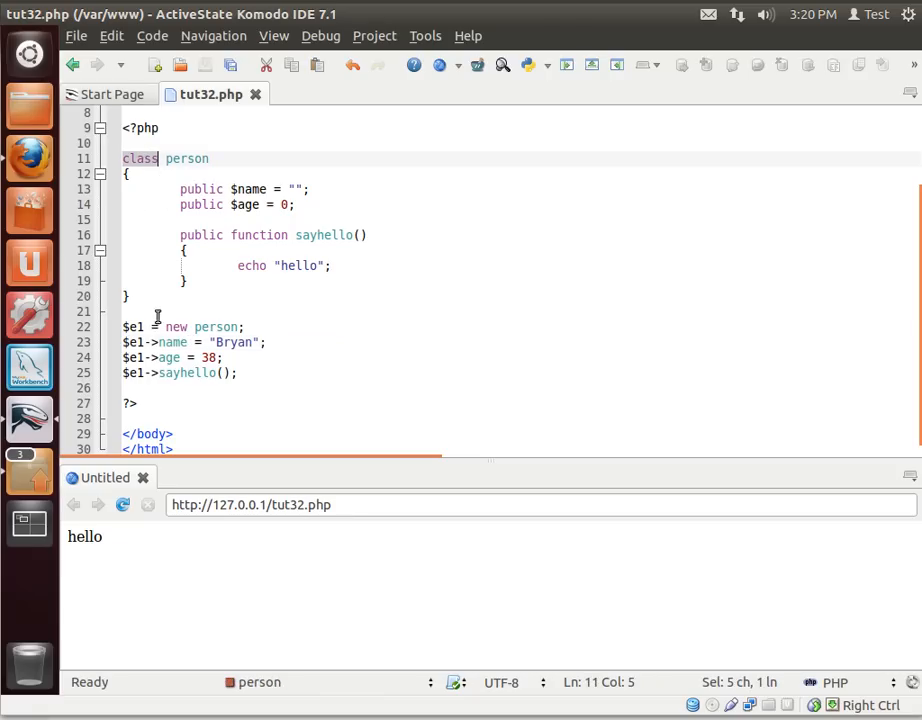
mouse_move(212, 328)
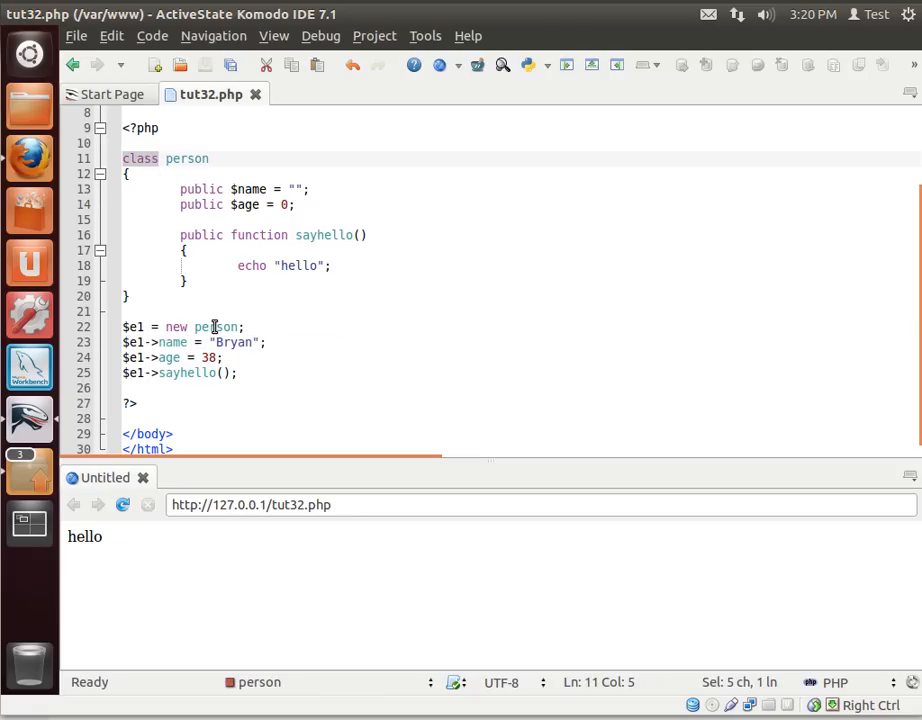
double_click(216, 326)
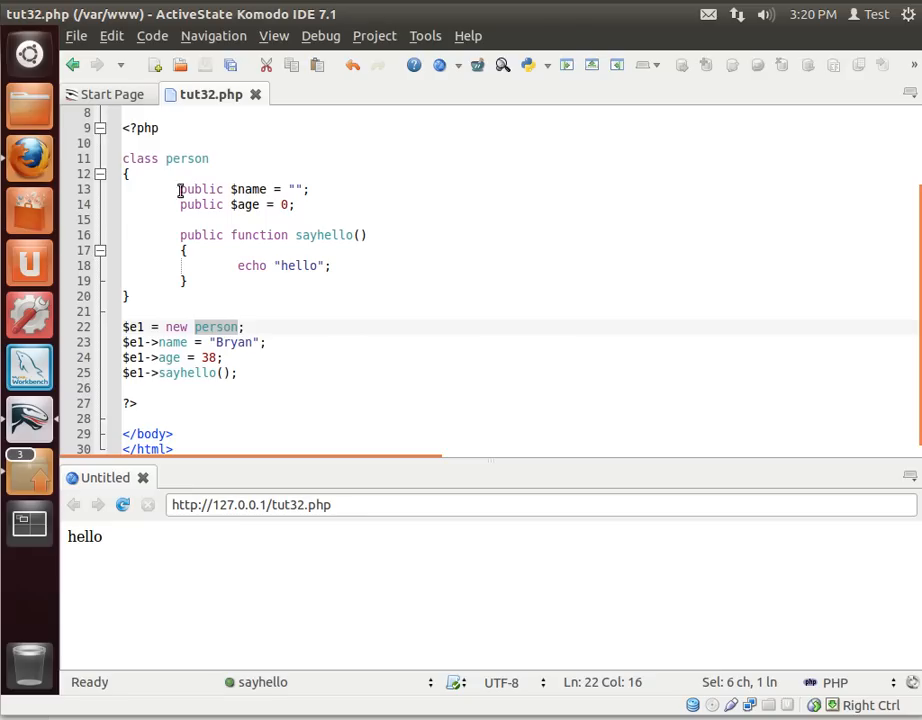
click(132, 328)
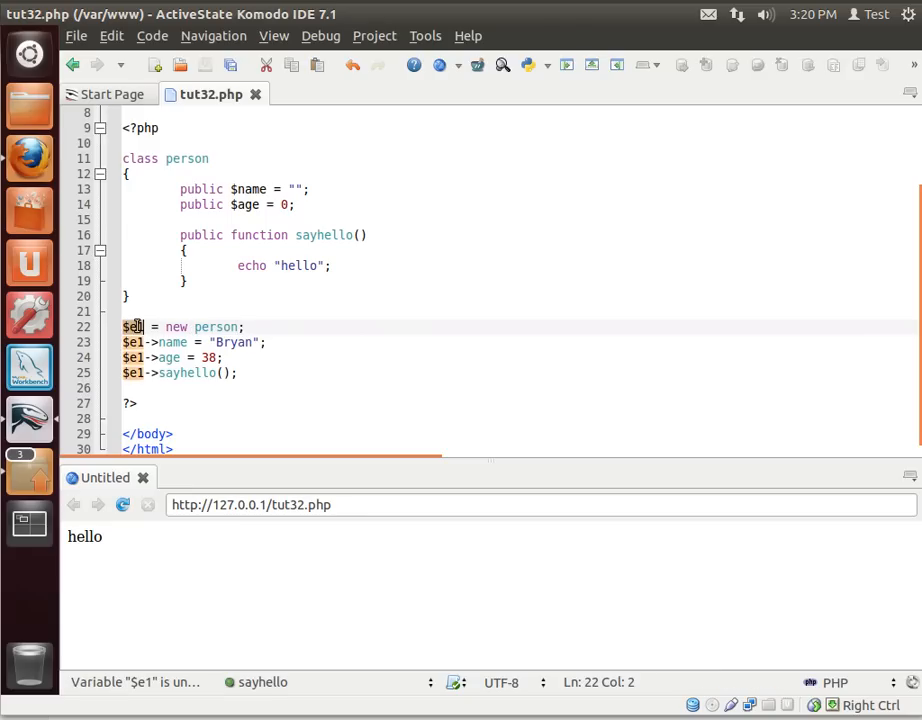
double_click(174, 328)
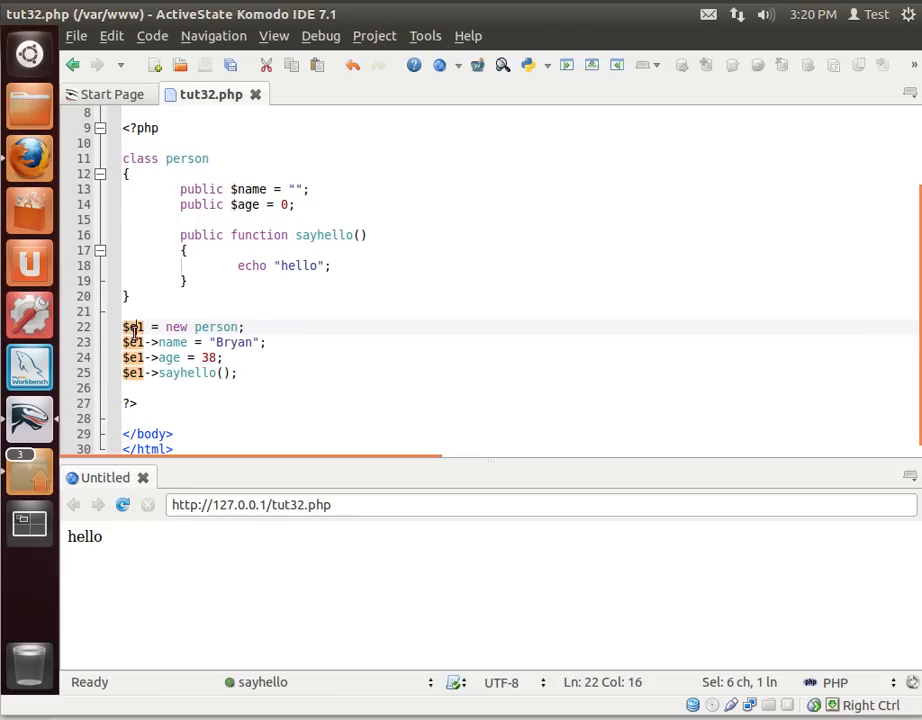
drag(122, 342, 236, 356)
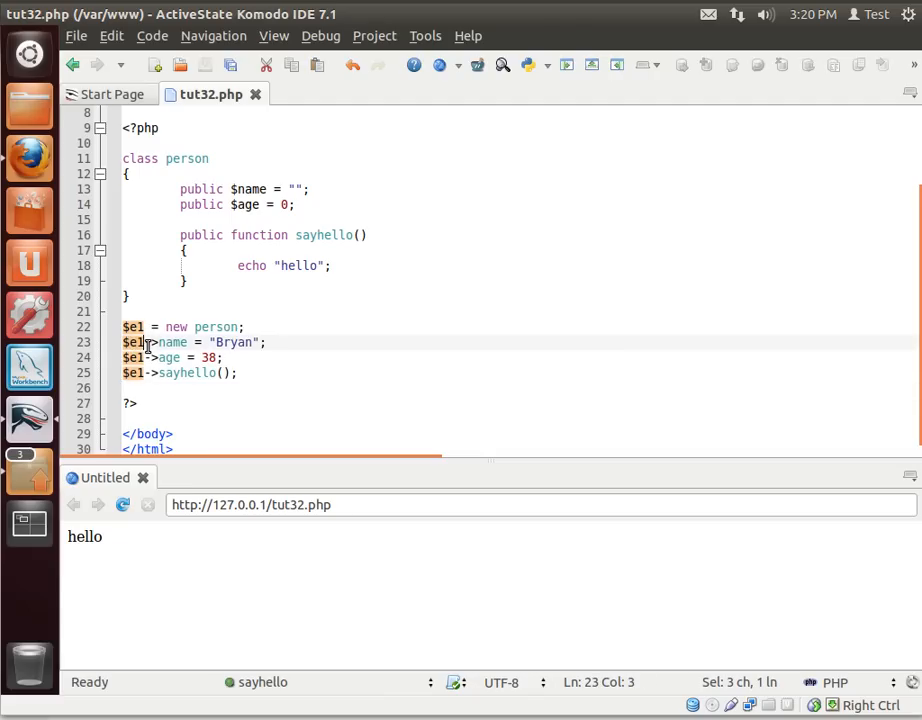
double_click(170, 342)
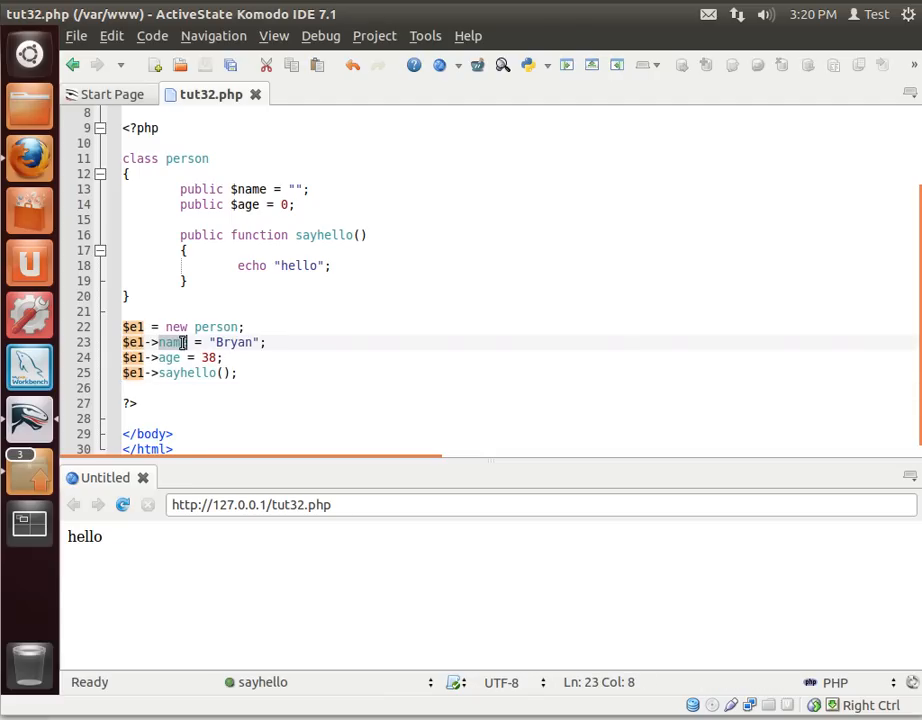
double_click(172, 342)
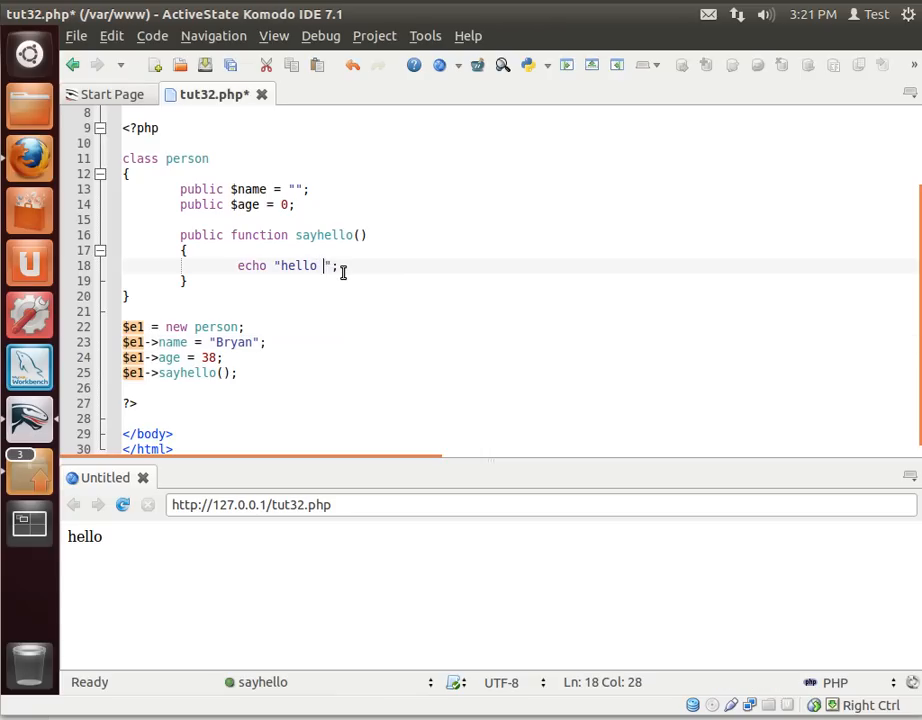
Extend the echo with <br> and "my name is $this->name".
text(<br>)
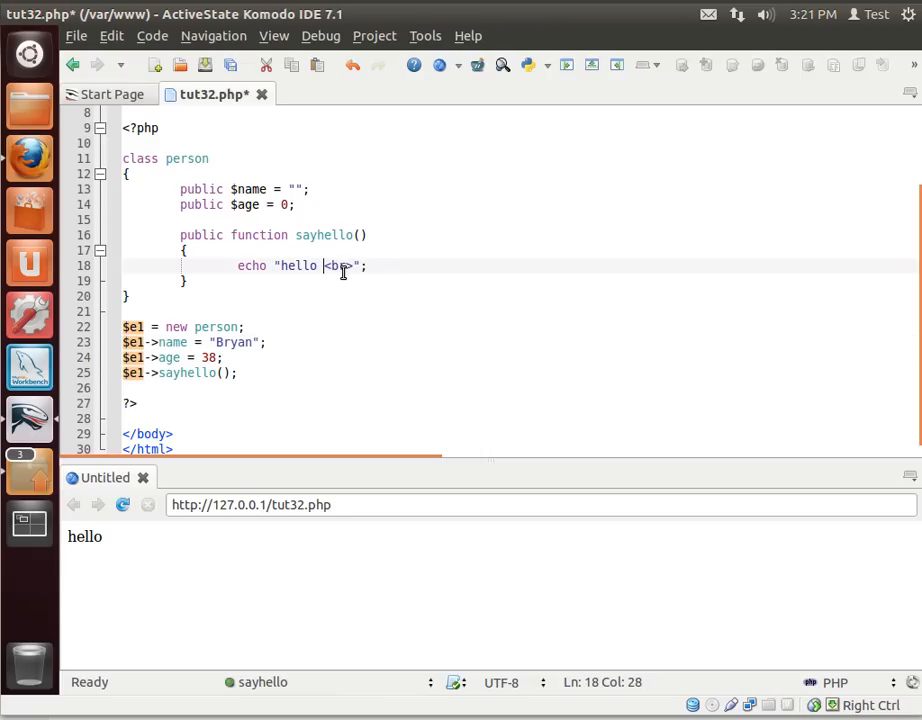
text($this)
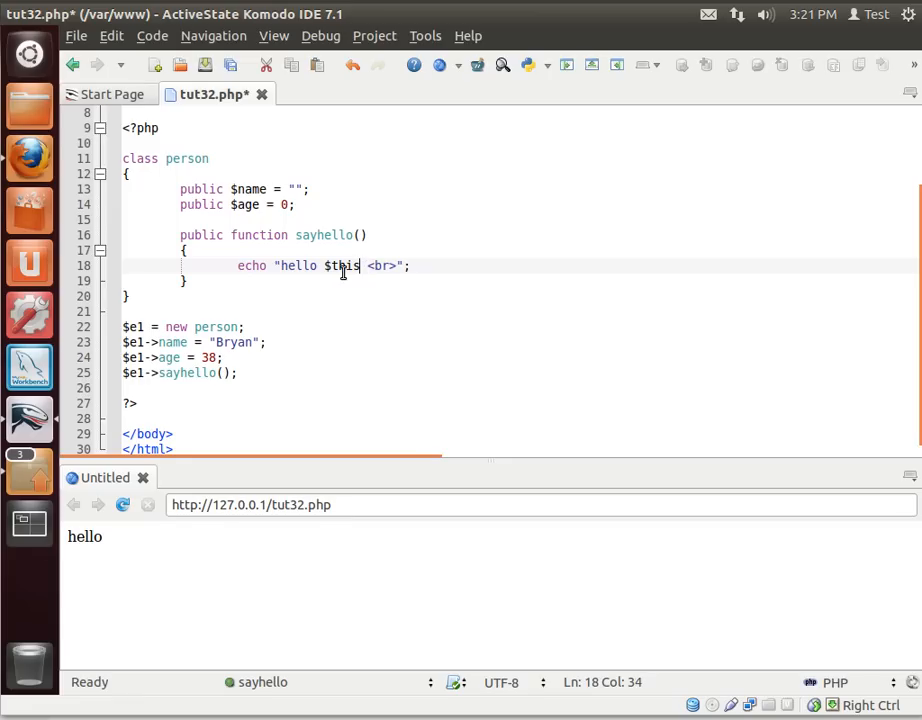
text(->)
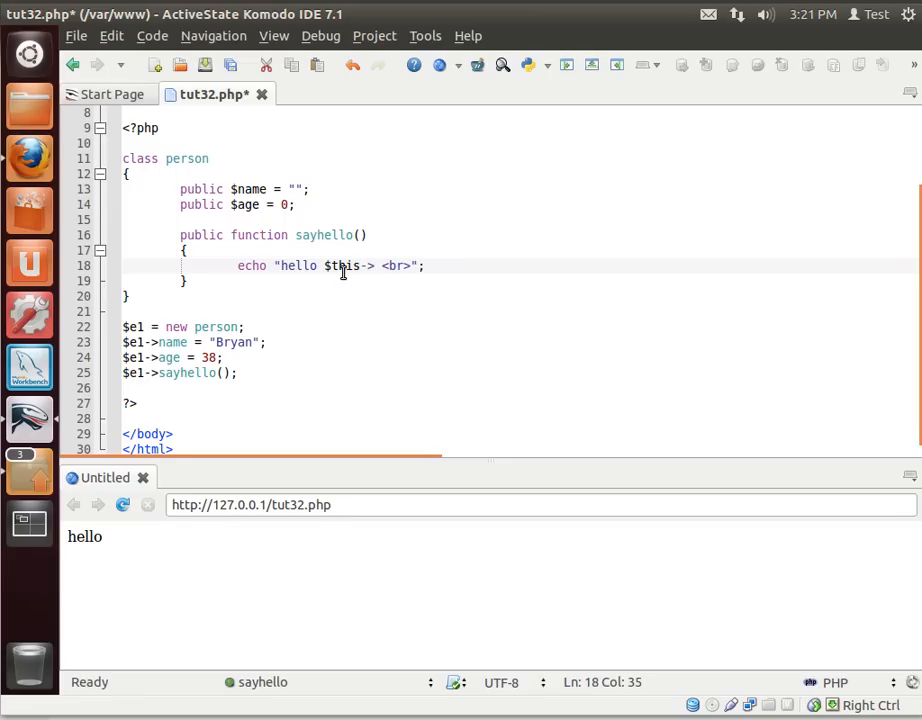
text(name)
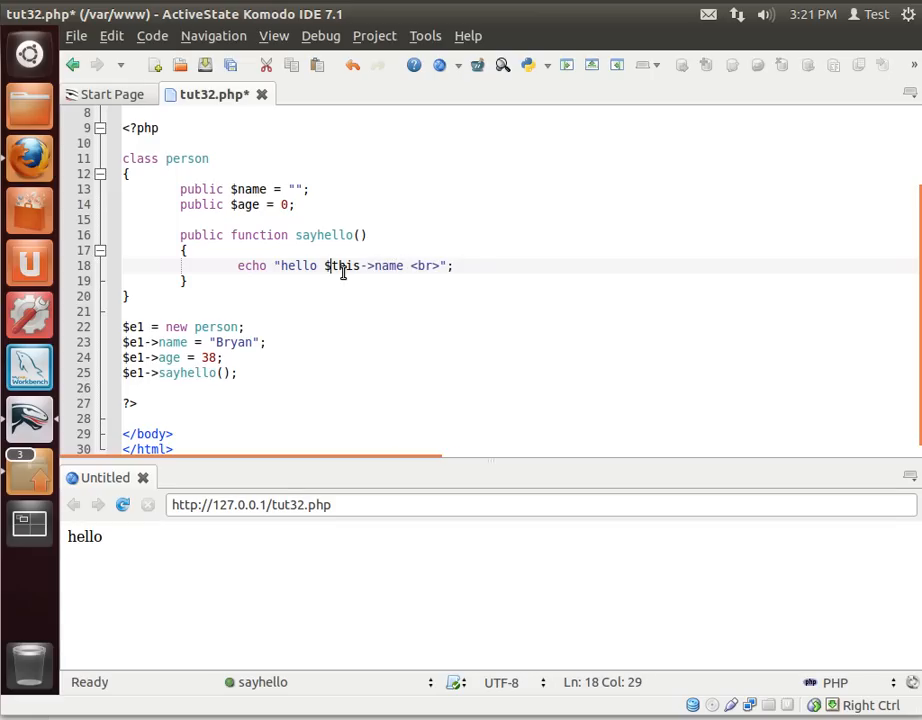
text(my name)
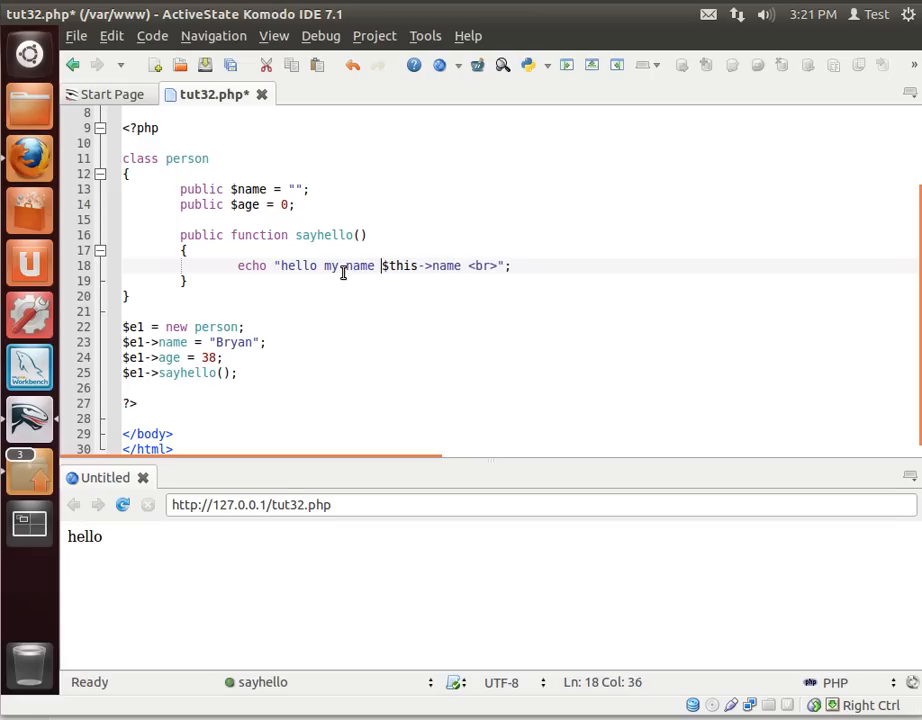
text(is)
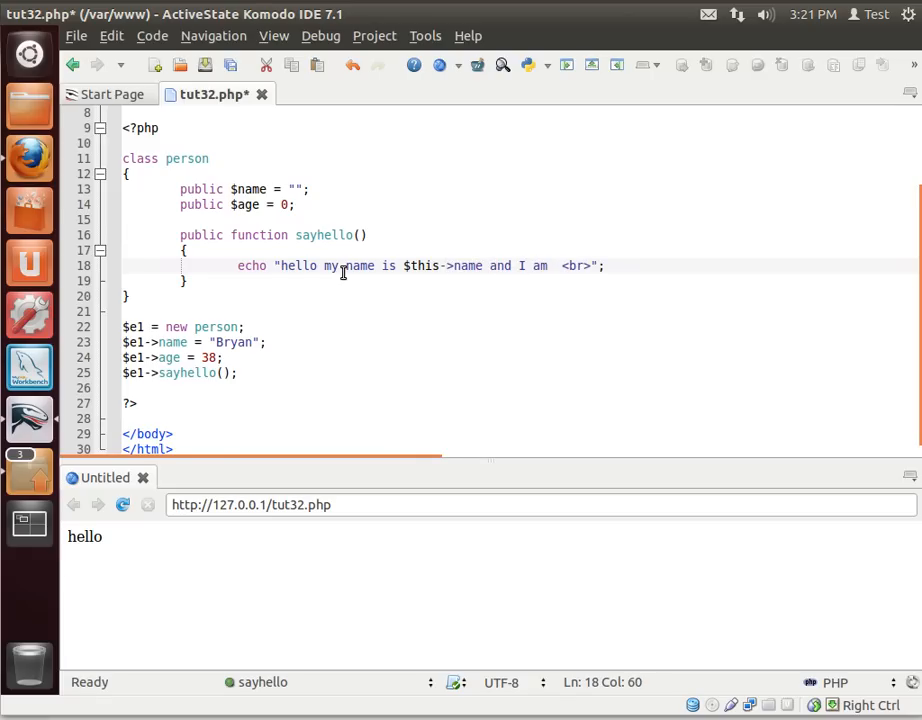
Append "and I am $this->age years old." to the greeting.
text($this)
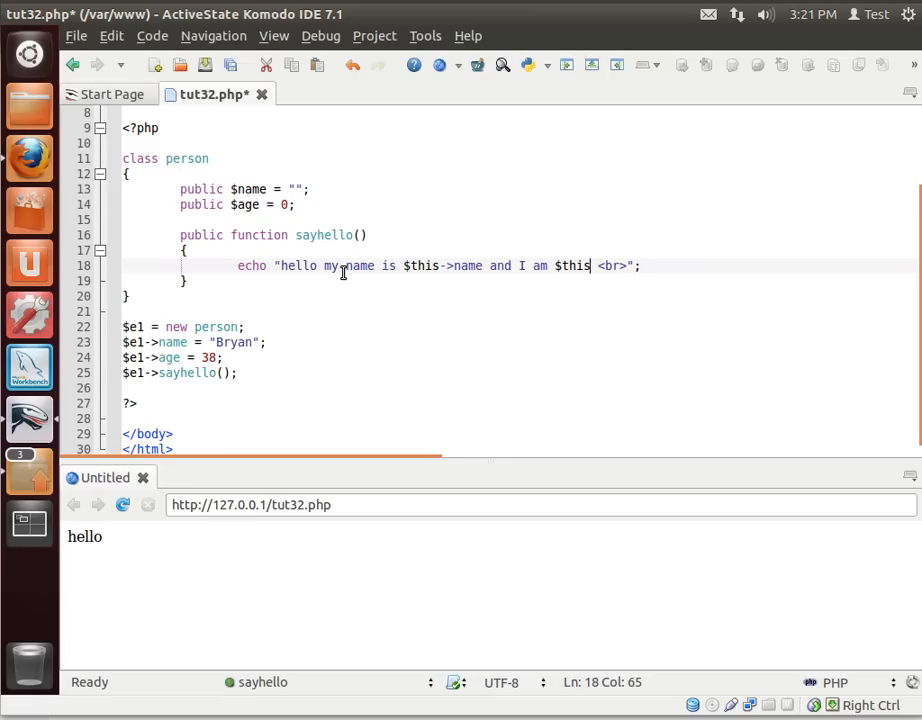
text(->age years old)
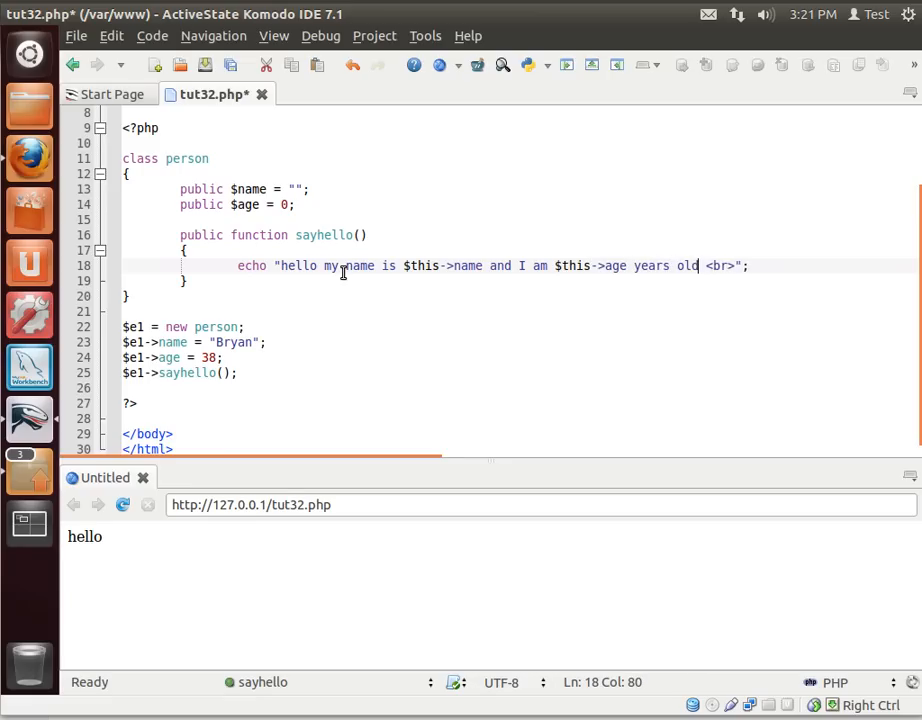
text(.)
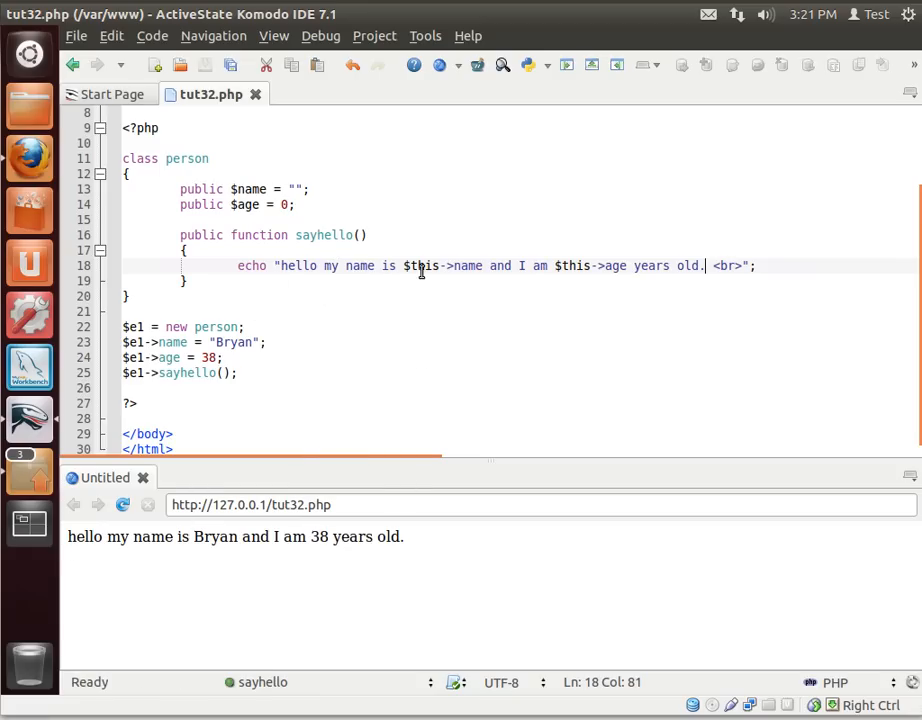
In the copied $e2 block, change the name to "Heather" and the age to 20.
double_click(420, 266)
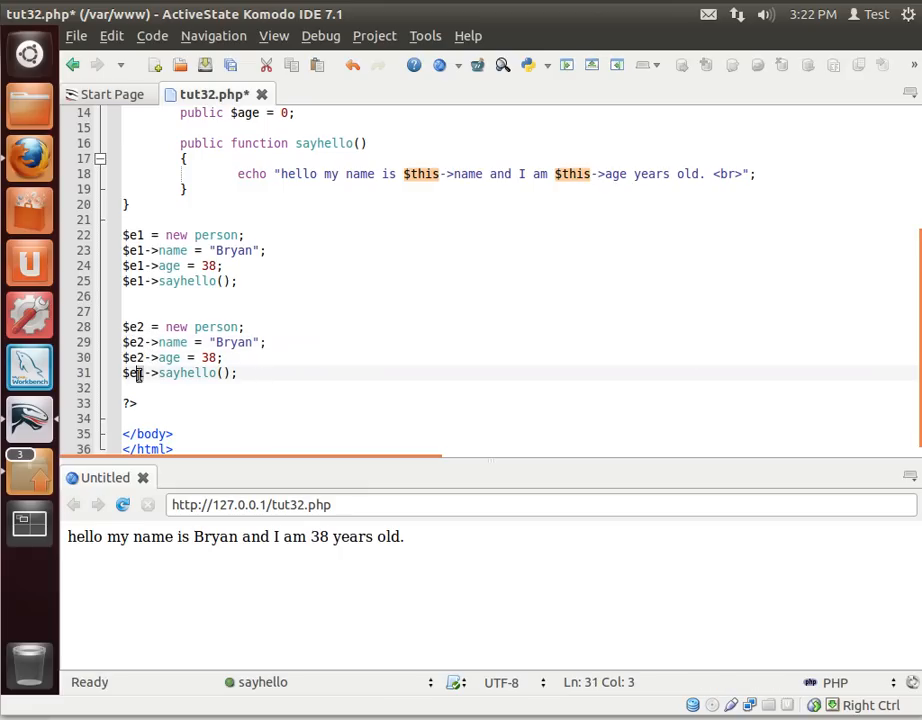
double_click(234, 342)
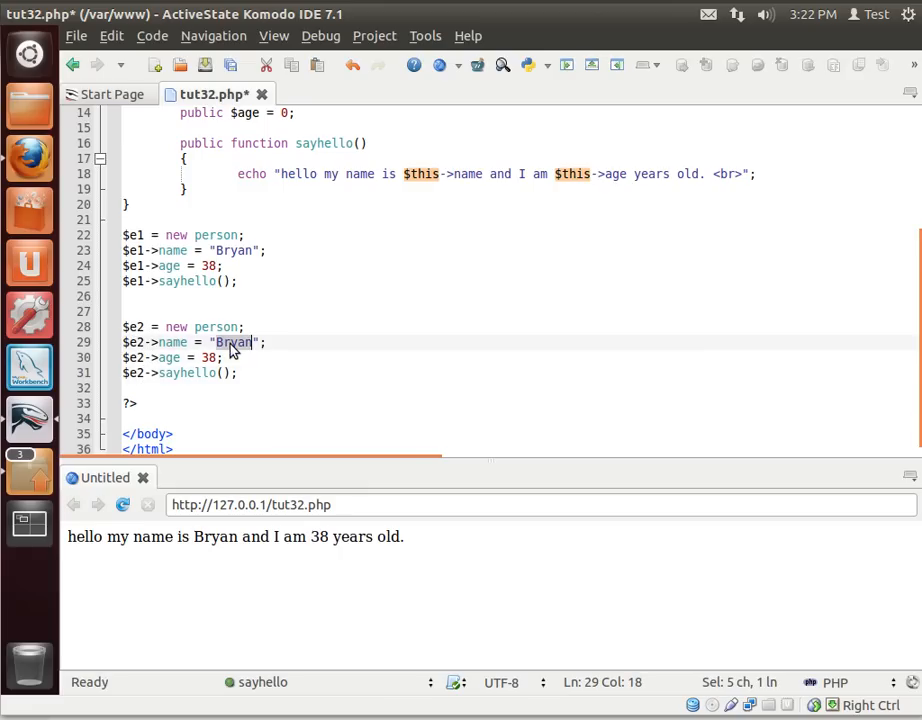
text(Heather)
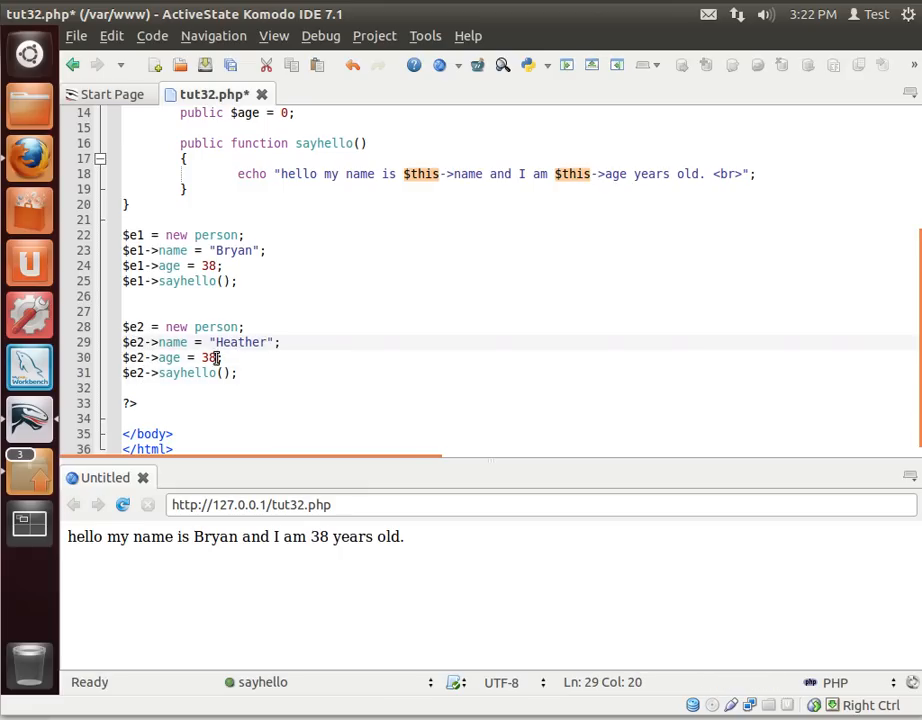
text(20)
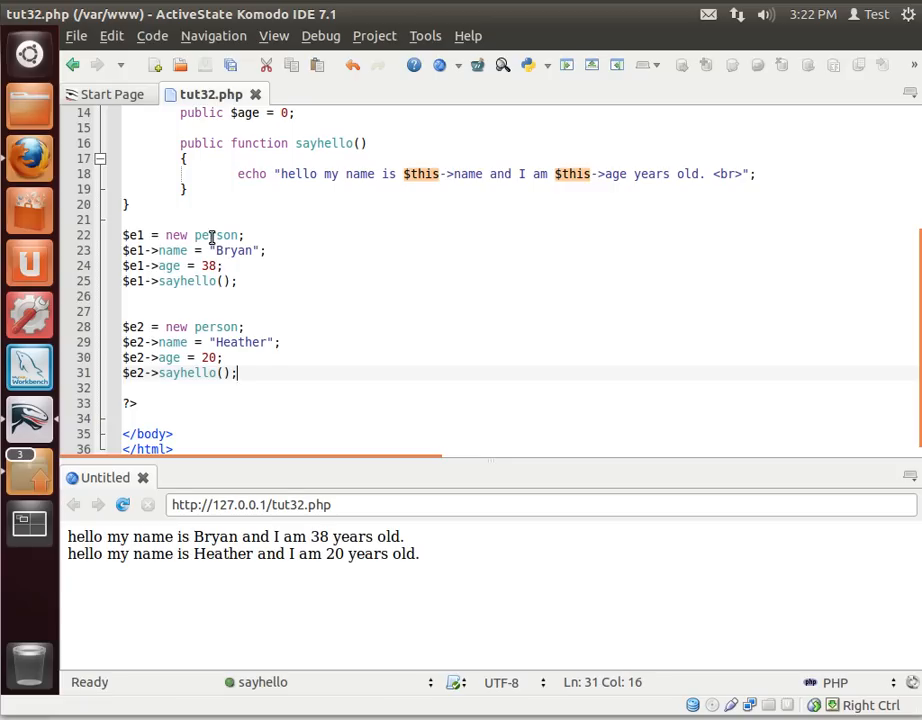
double_click(216, 234)
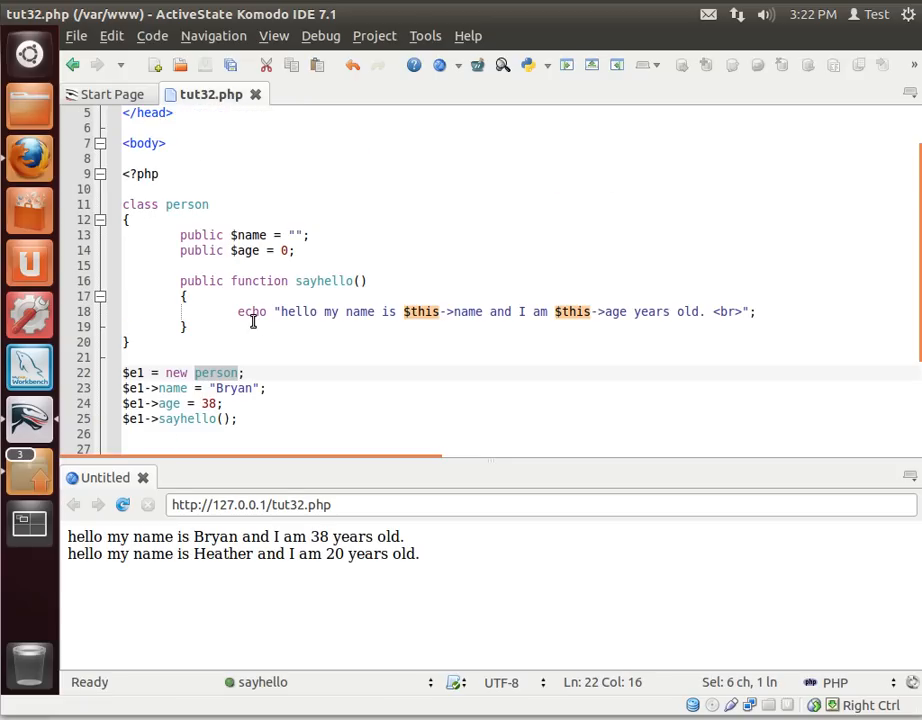
scroll(down, 3)
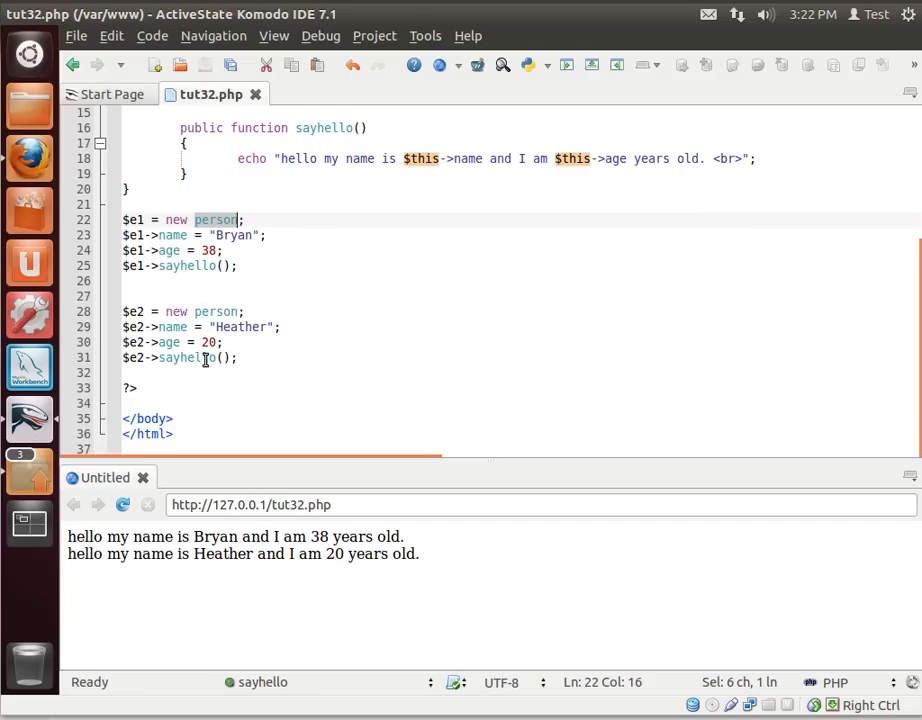
mouse_move(192, 582)
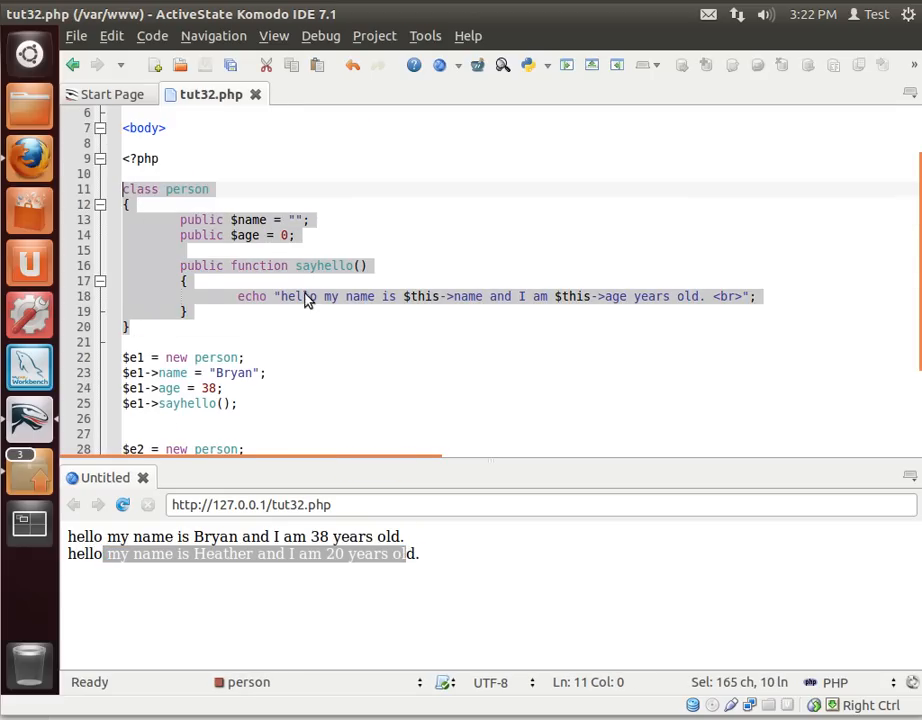
scroll(down, 3)
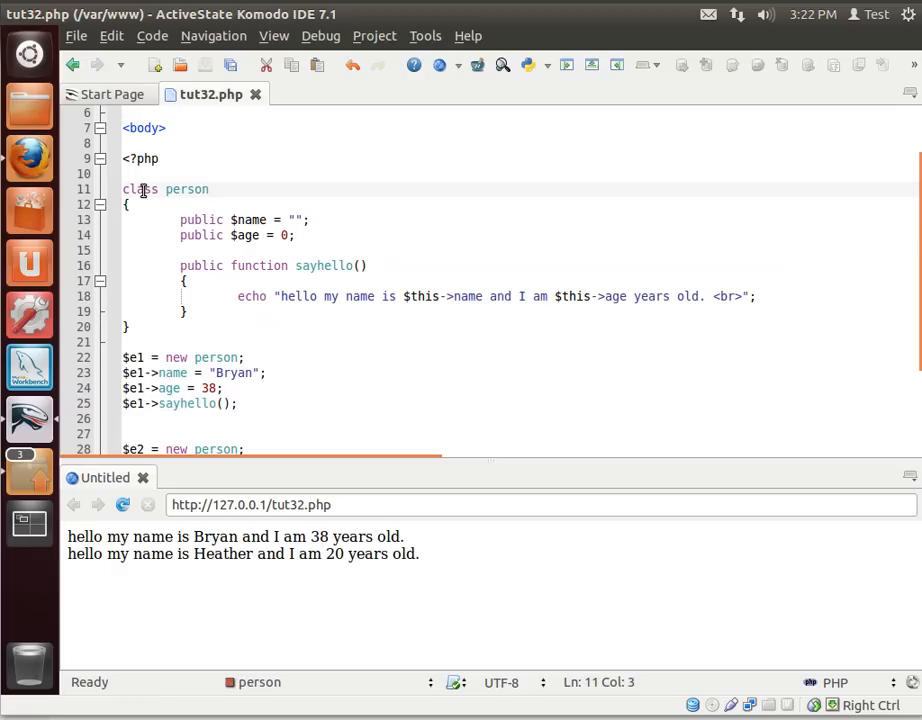
double_click(140, 188)
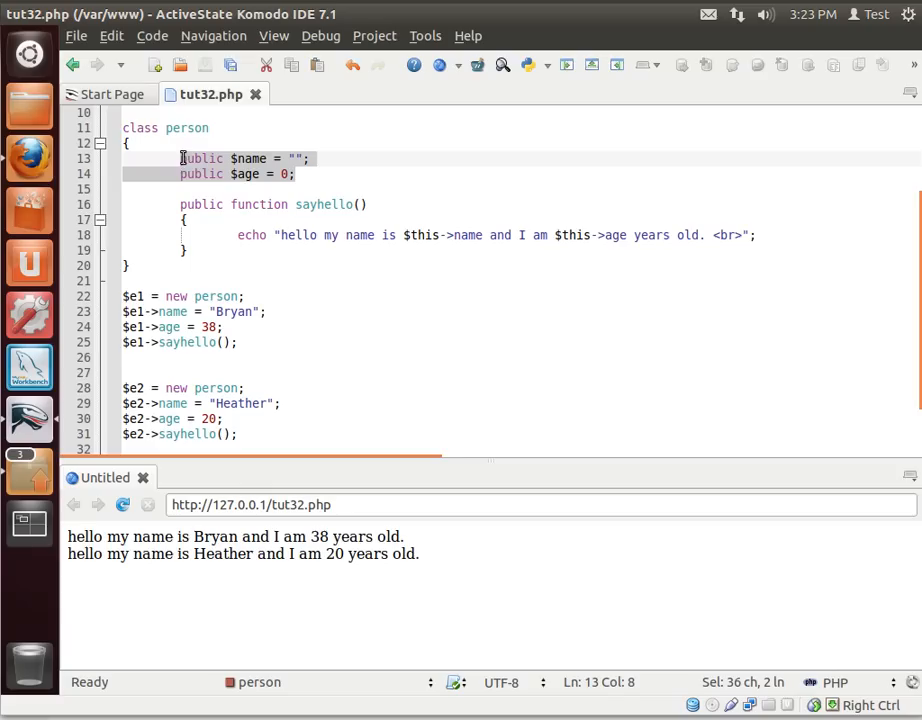
click(184, 218)
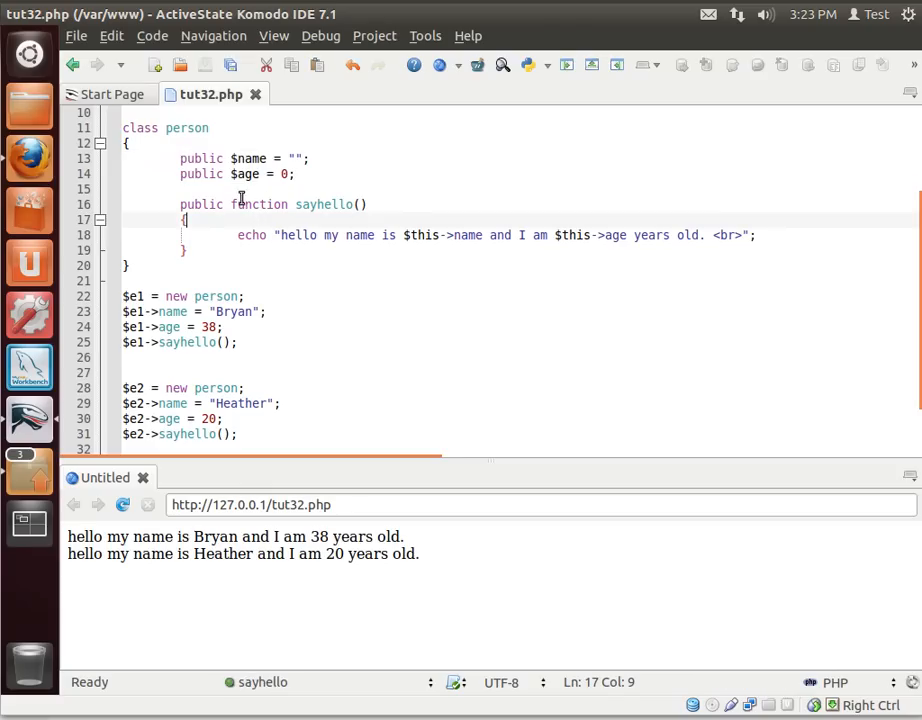
double_click(248, 158)
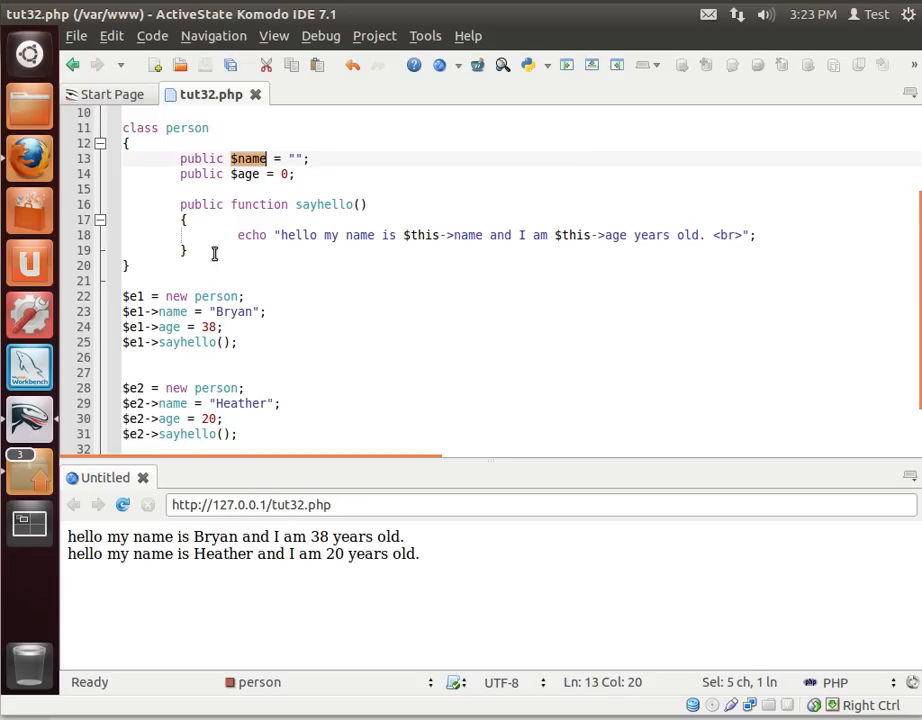
click(218, 220)
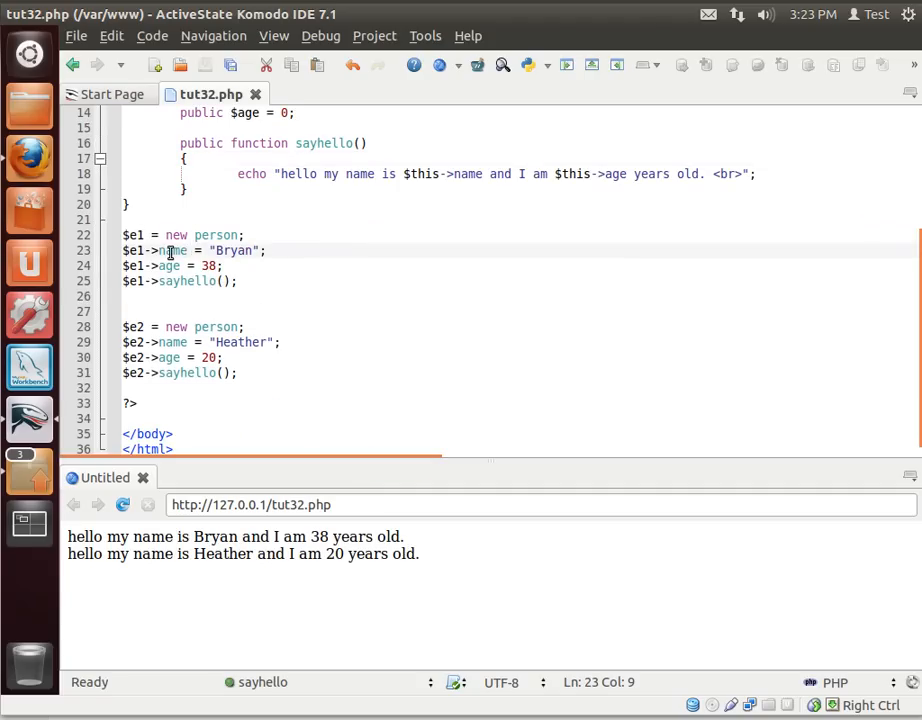
double_click(168, 264)
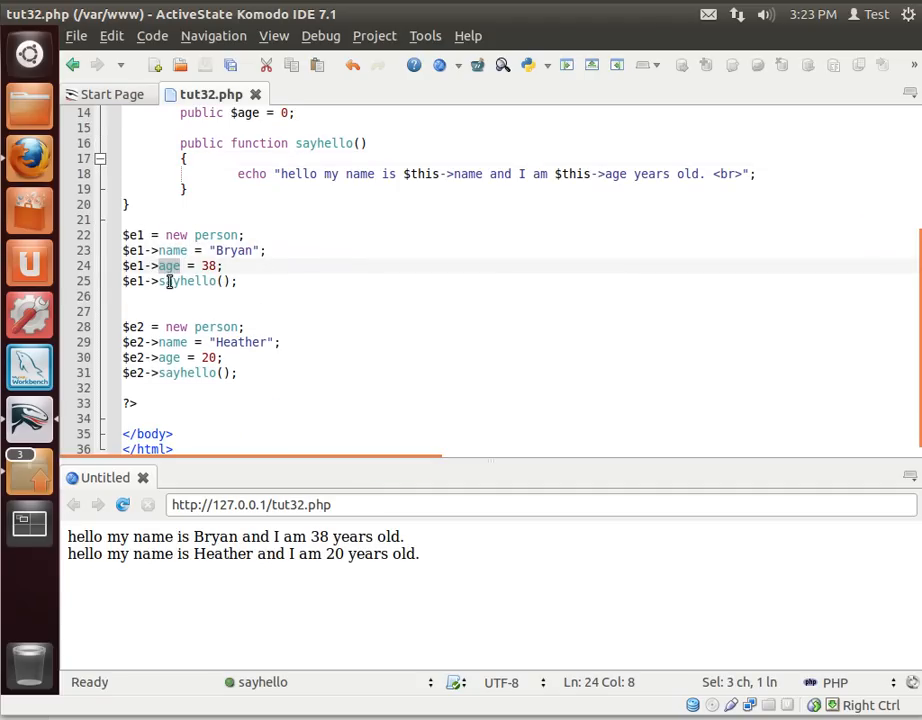